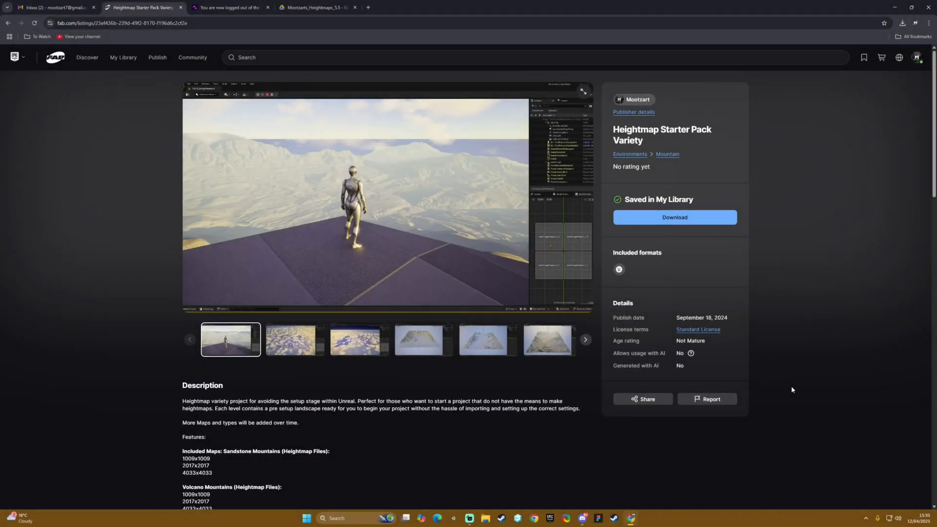
mouse_move(90, 253)
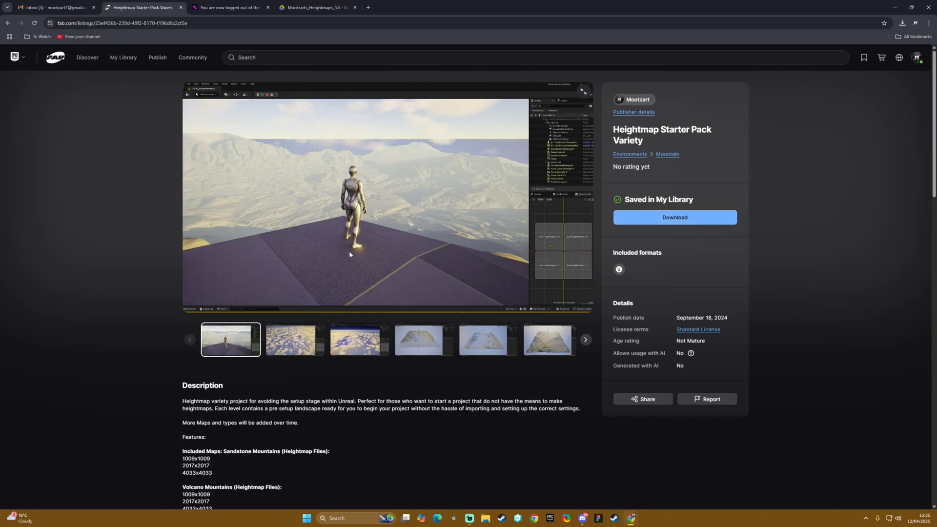
mouse_move(597, 345)
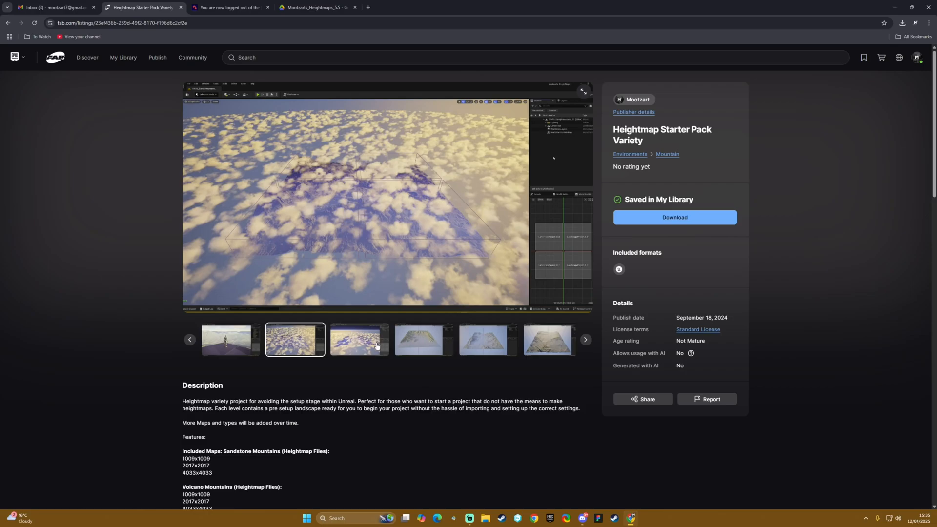
mouse_move(368, 345)
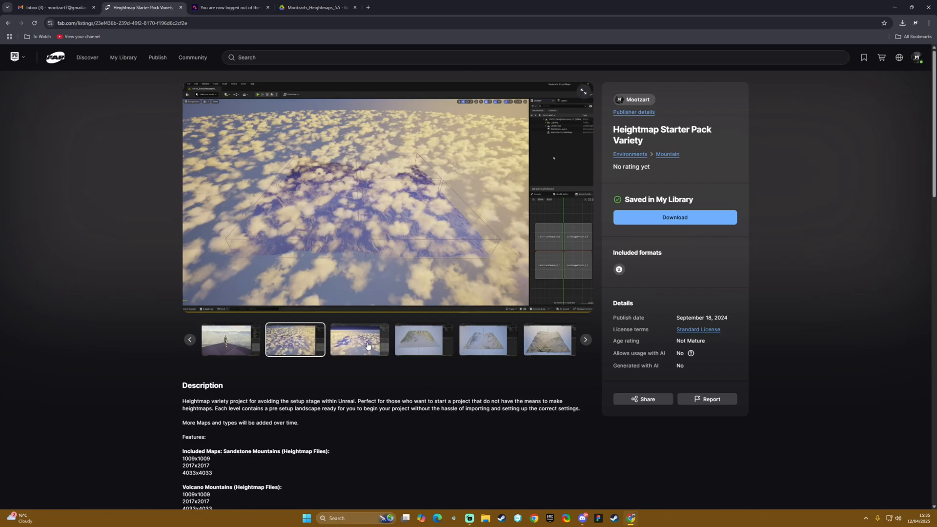
mouse_move(142, 338)
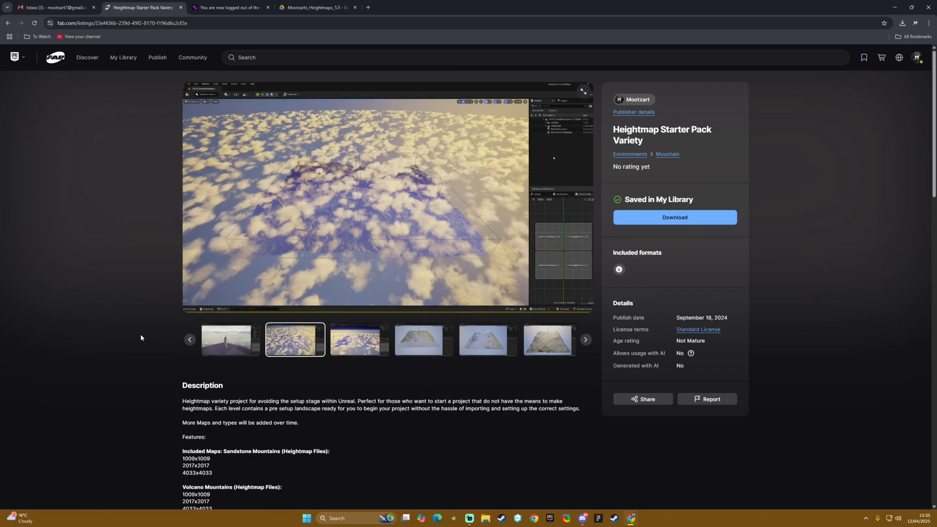
mouse_move(375, 353)
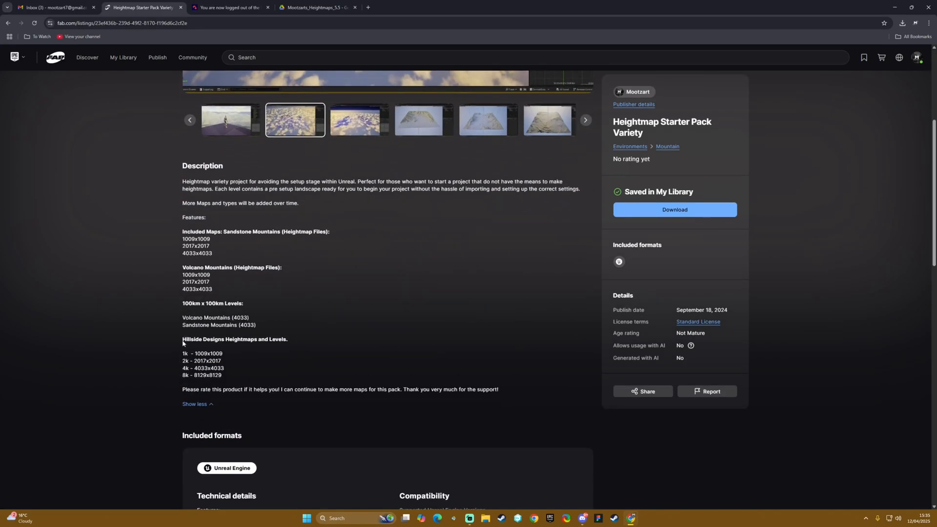
left_click_drag(182, 303, 284, 329)
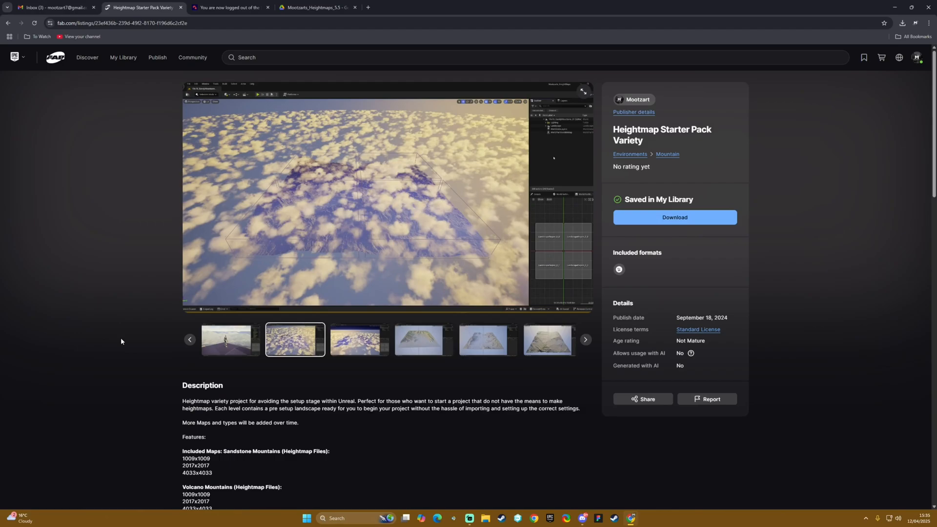
mouse_move(124, 343)
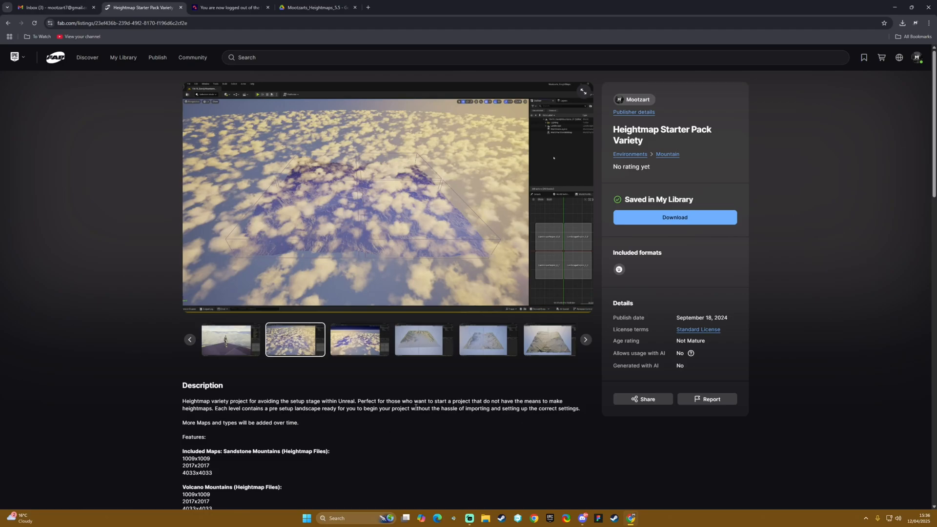
left_click_drag(182, 401, 505, 401)
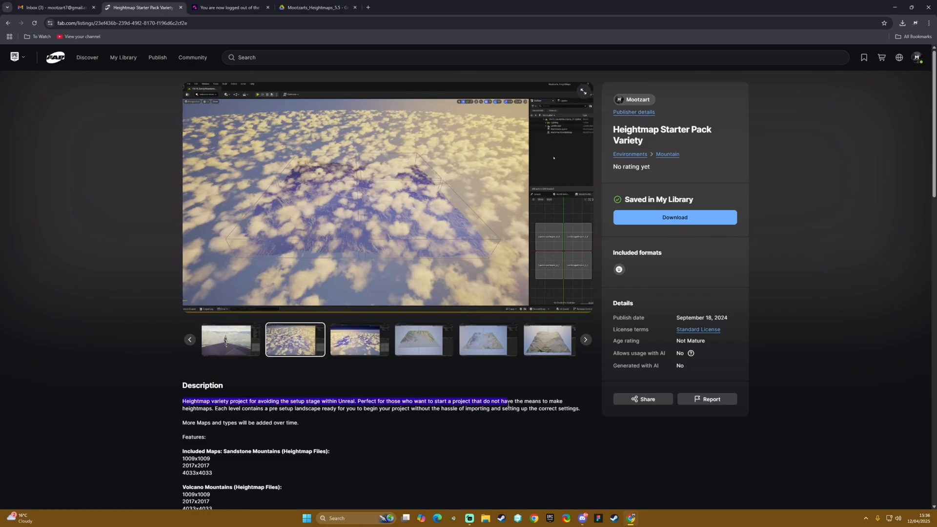
left_click(564, 421)
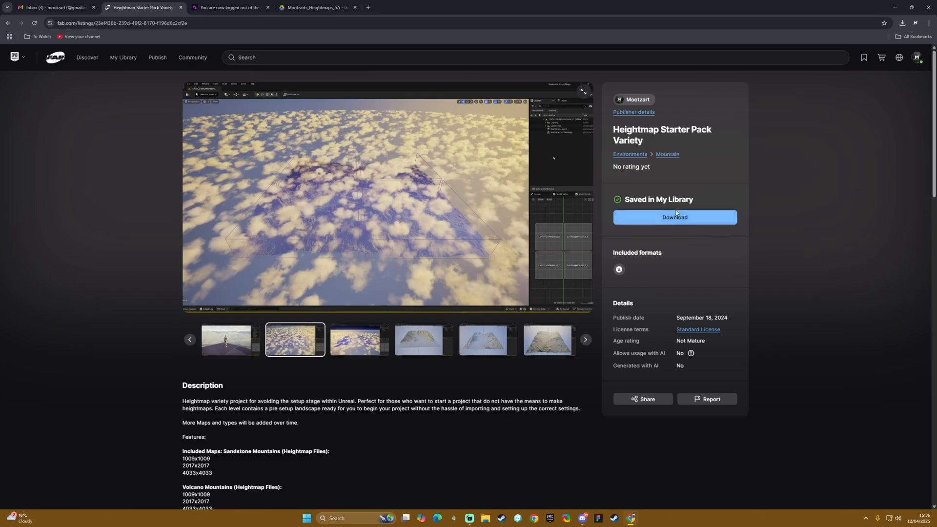
mouse_move(830, 368)
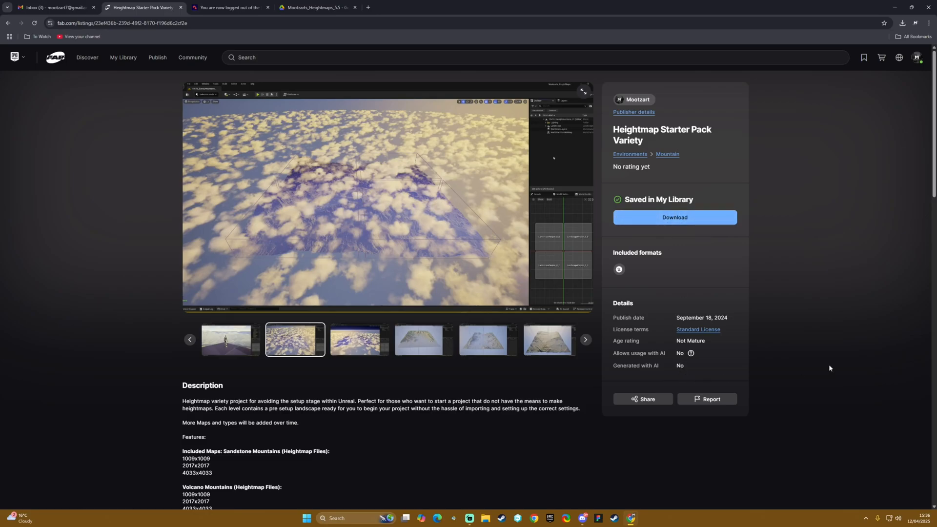
mouse_move(825, 367)
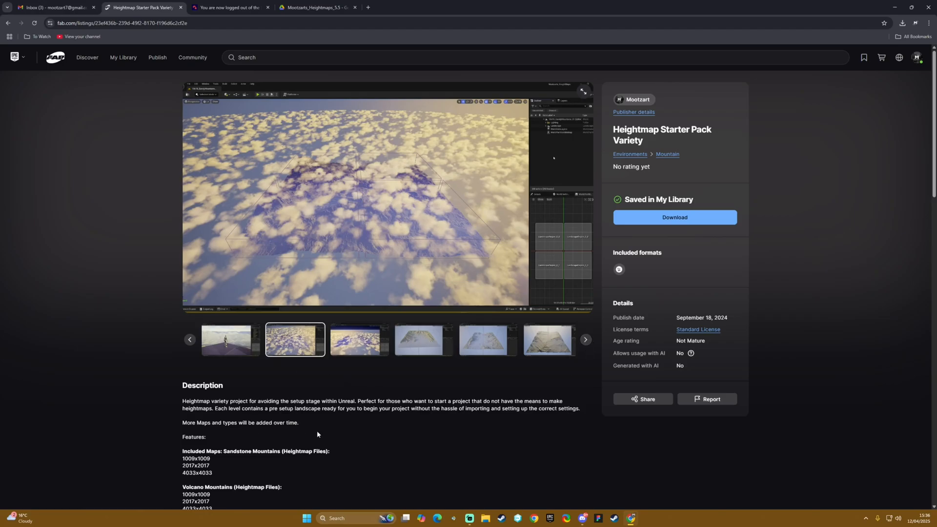
mouse_move(440, 366)
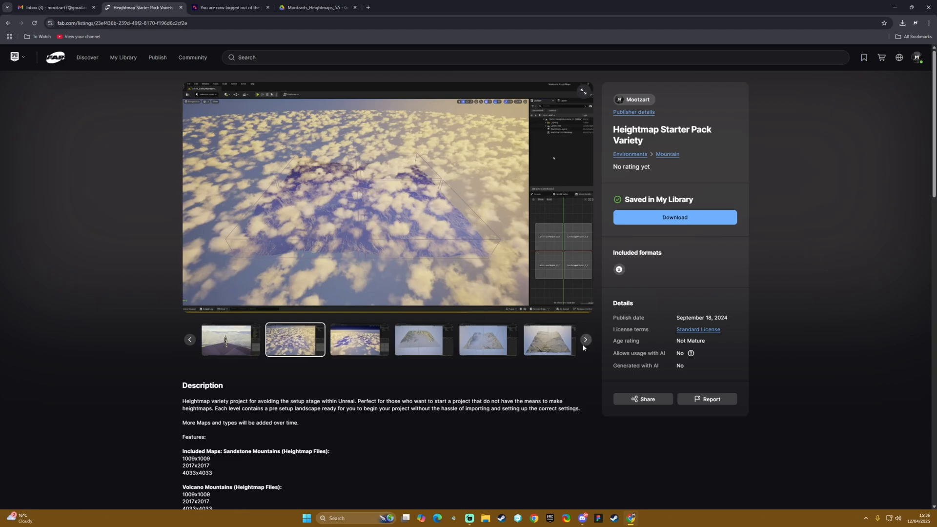
mouse_move(560, 392)
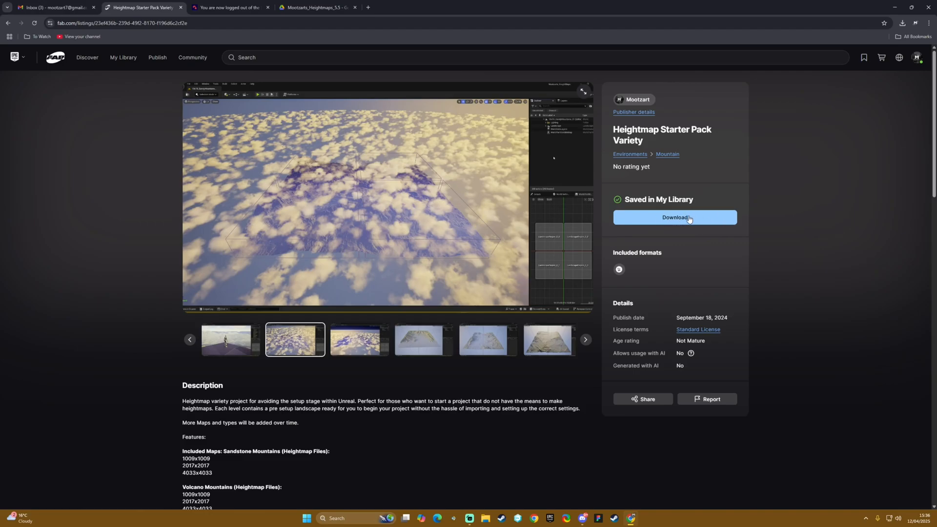
mouse_move(348, 330)
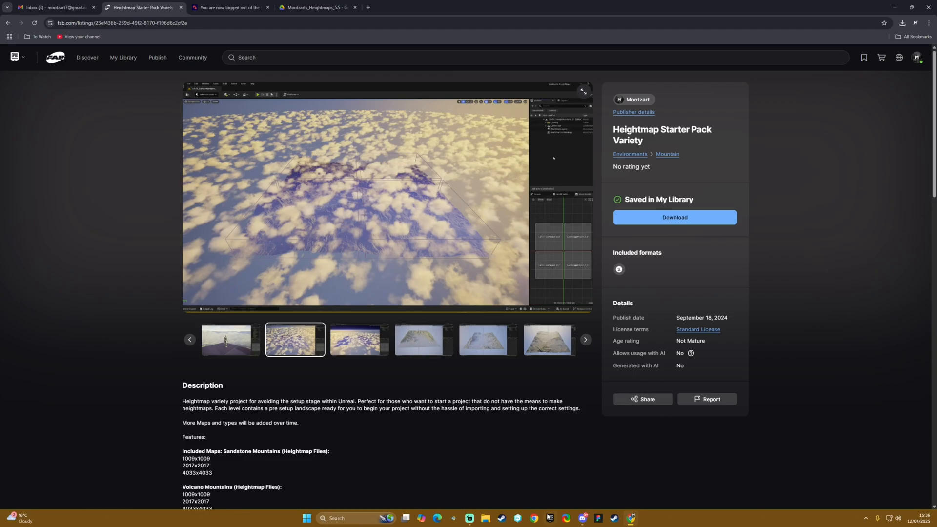
mouse_move(549, 517)
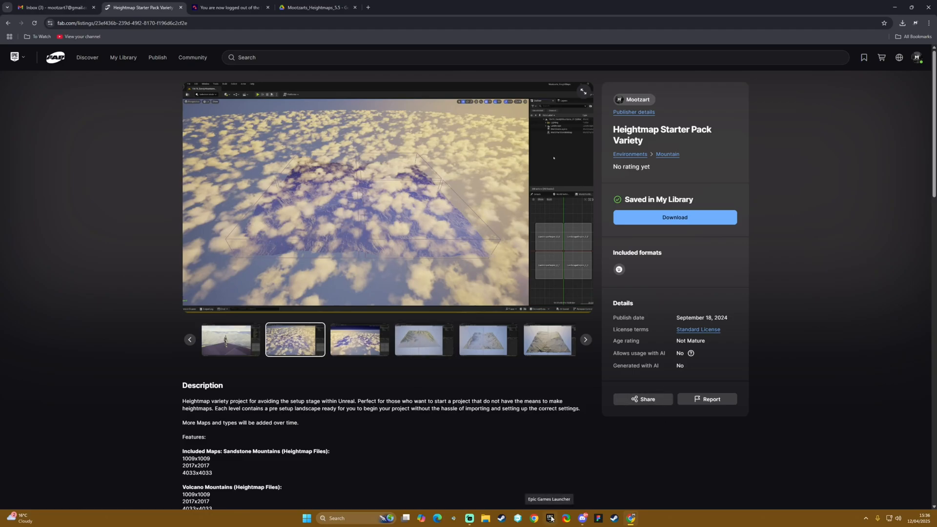
mouse_move(454, 467)
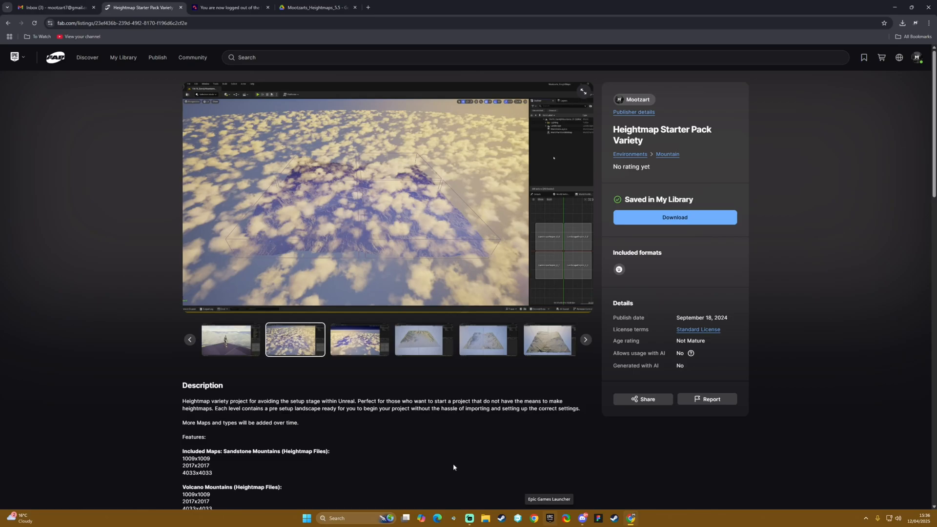
mouse_move(230, 332)
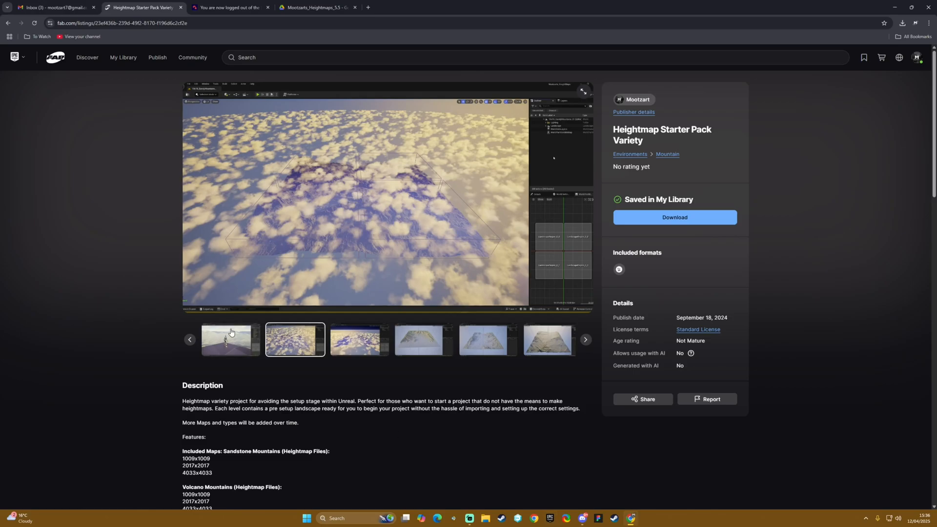
mouse_move(132, 333)
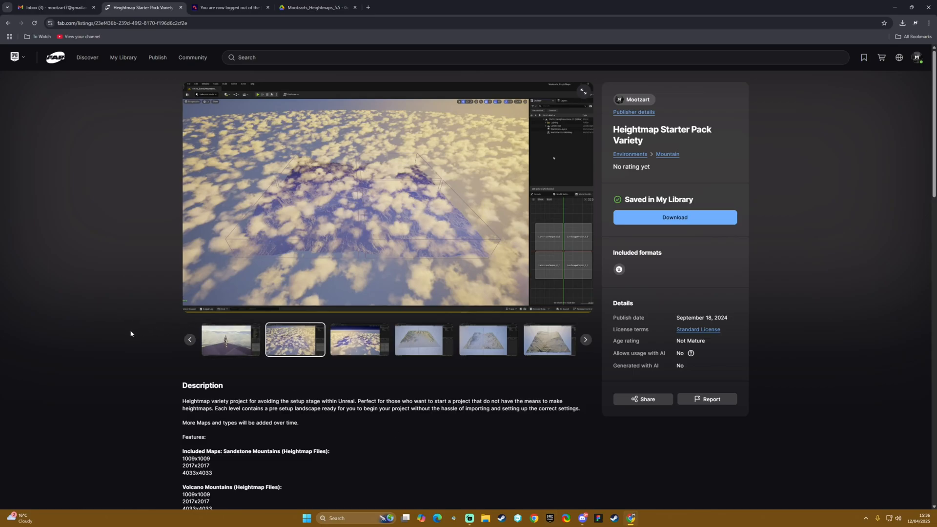
Step: Expand details of the 1.30 GB mootzarts_heightmaps_v2.zip additional file and open the download dialog
scroll("down", 3)
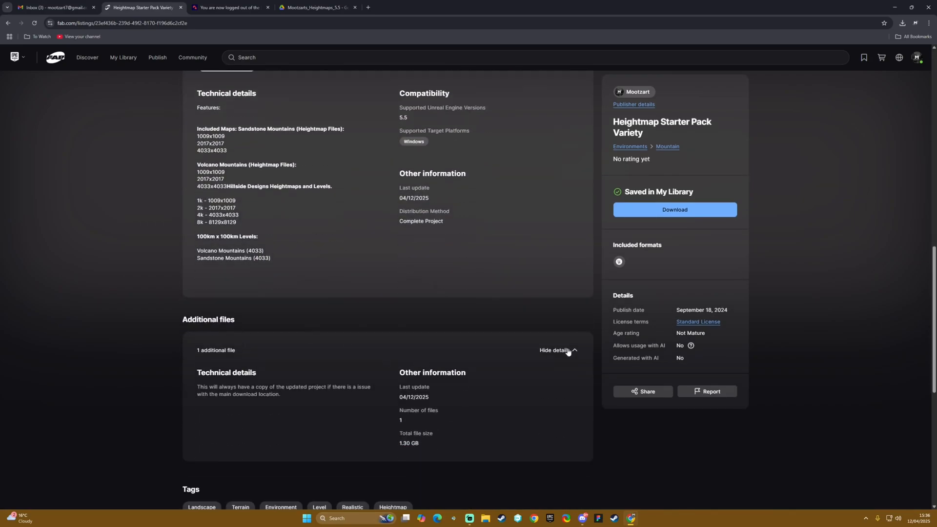
left_click(557, 350)
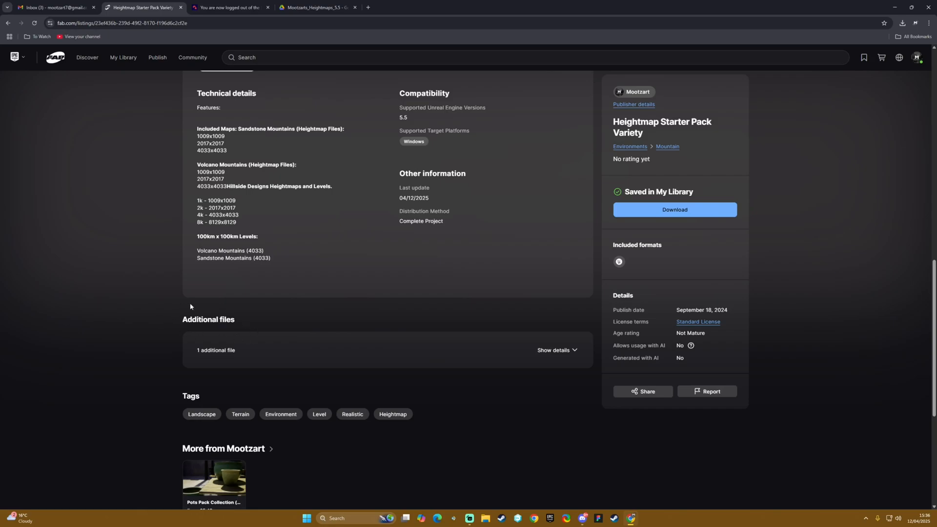
left_click(556, 350)
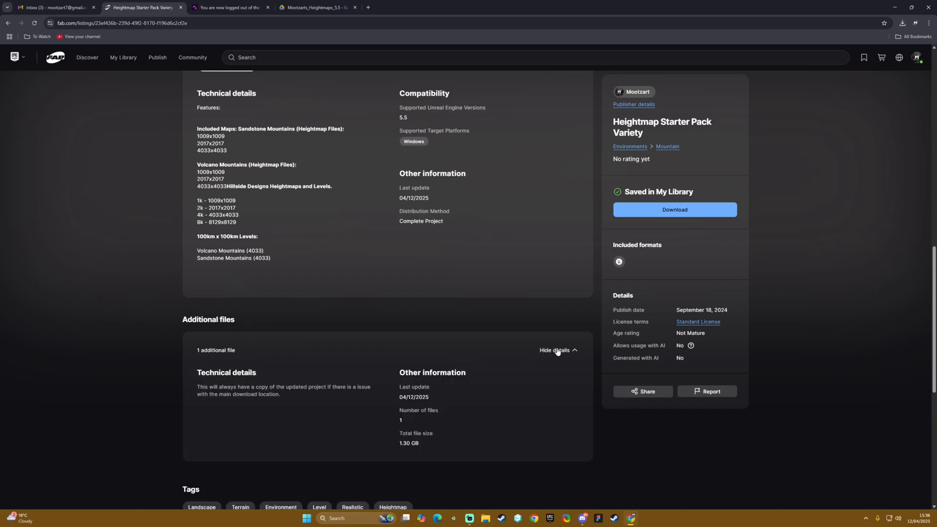
mouse_move(247, 362)
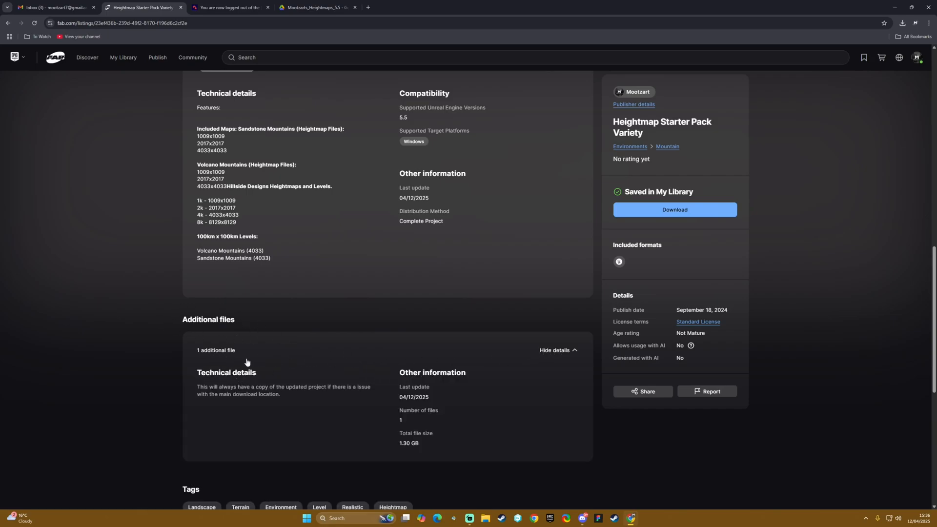
mouse_move(305, 393)
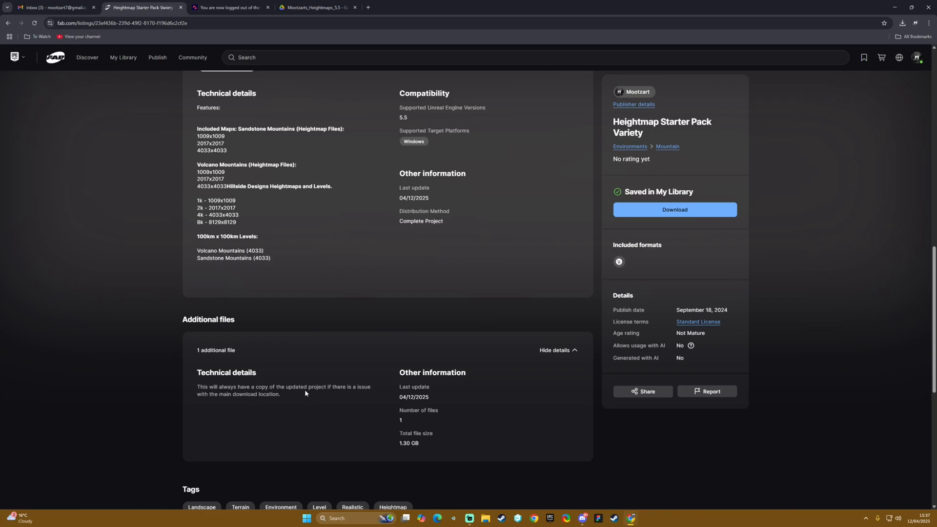
mouse_move(211, 353)
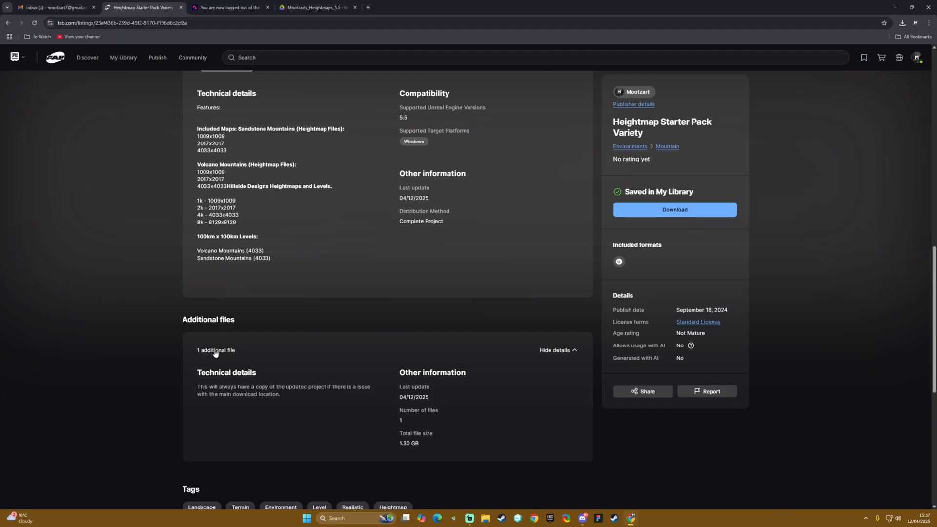
mouse_move(358, 395)
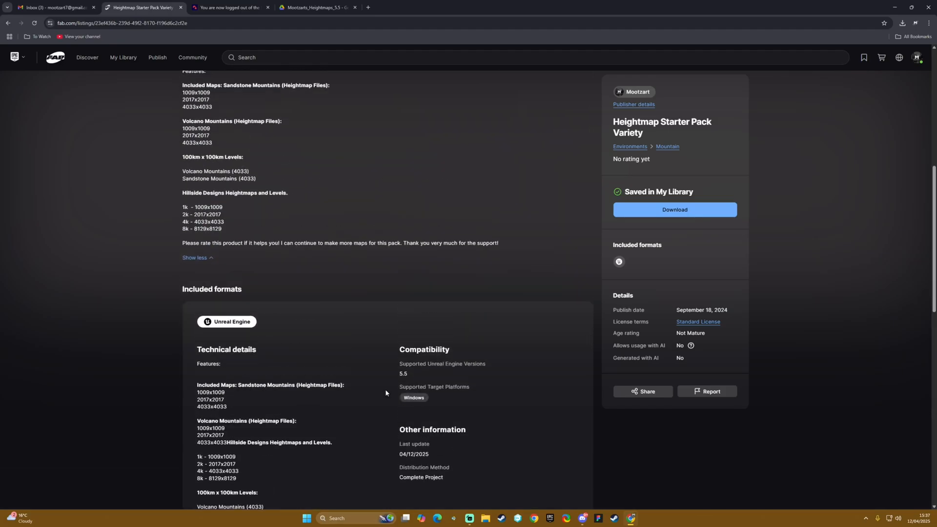
left_click(674, 210)
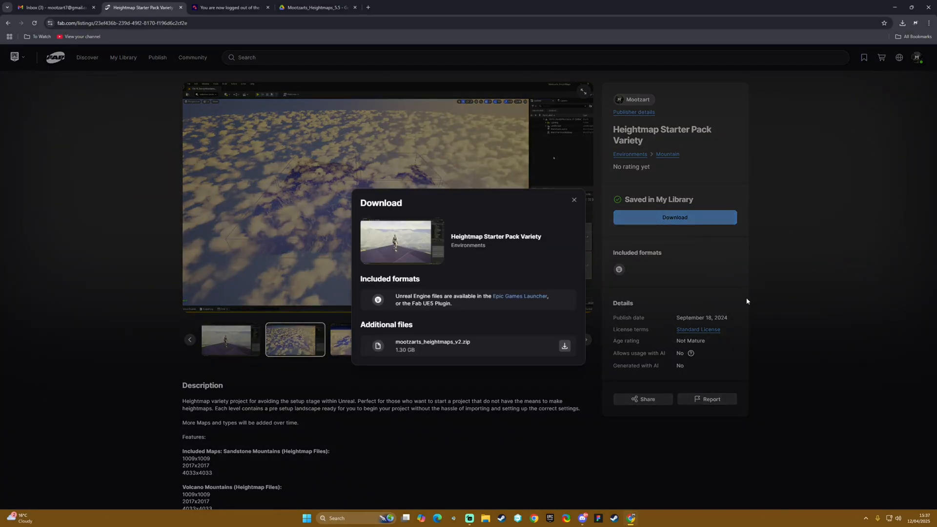
mouse_move(510, 321)
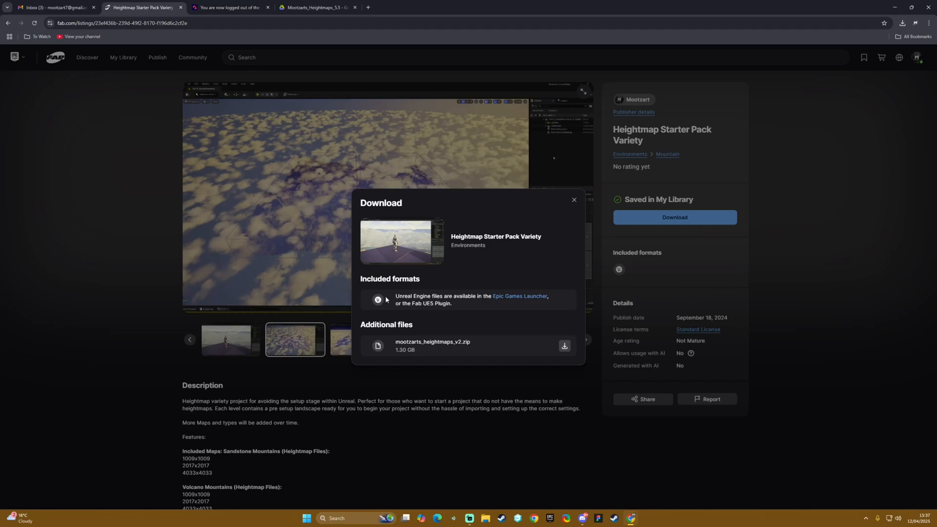
Step: Close the Download dialog to return to the Heightmap Starter Pack Variety listing
left_click_drag(395, 296, 478, 296)
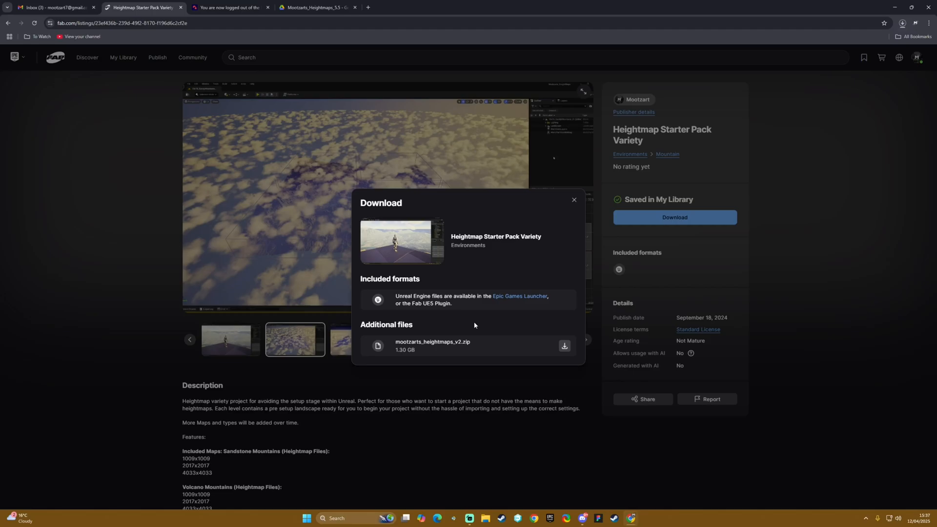
mouse_move(574, 200)
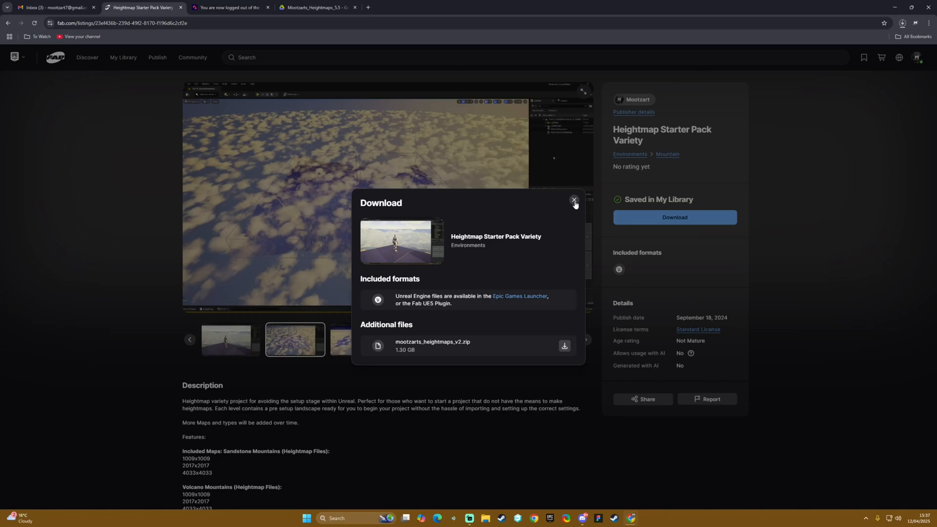
left_click(573, 199)
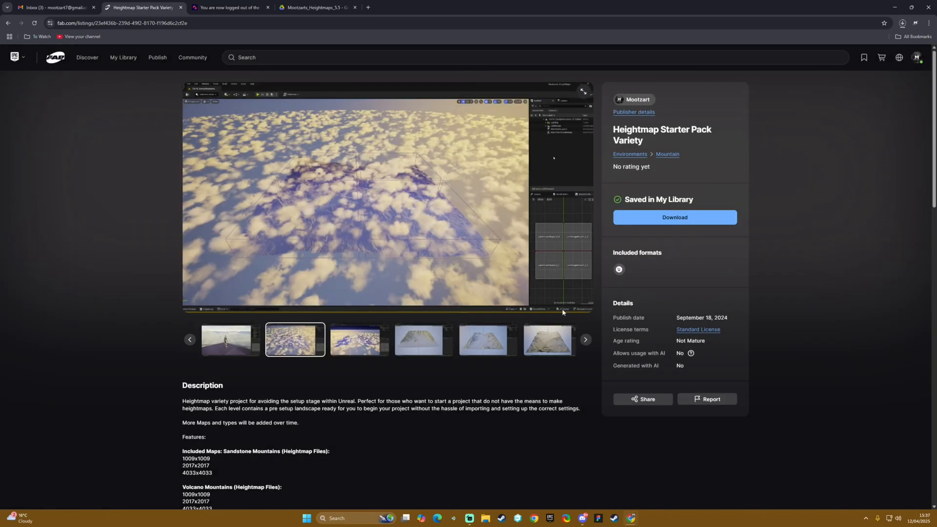
Step: Scroll to the Description showing included heightmap sizes and 100km levels
scroll("down", 3)
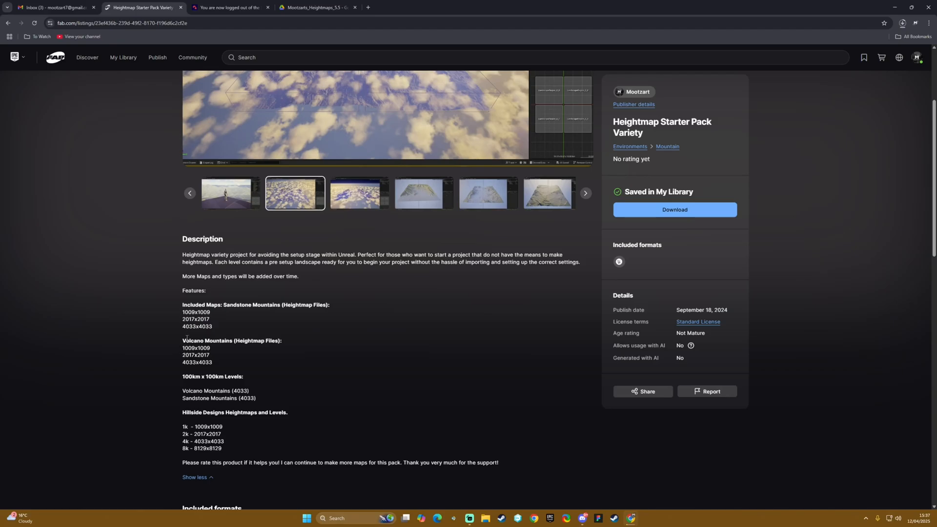
mouse_move(230, 319)
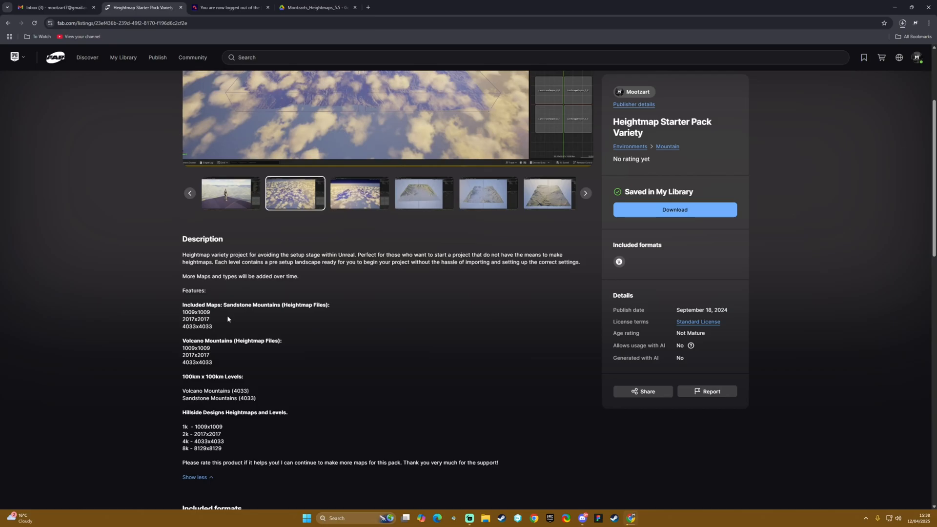
mouse_move(244, 307)
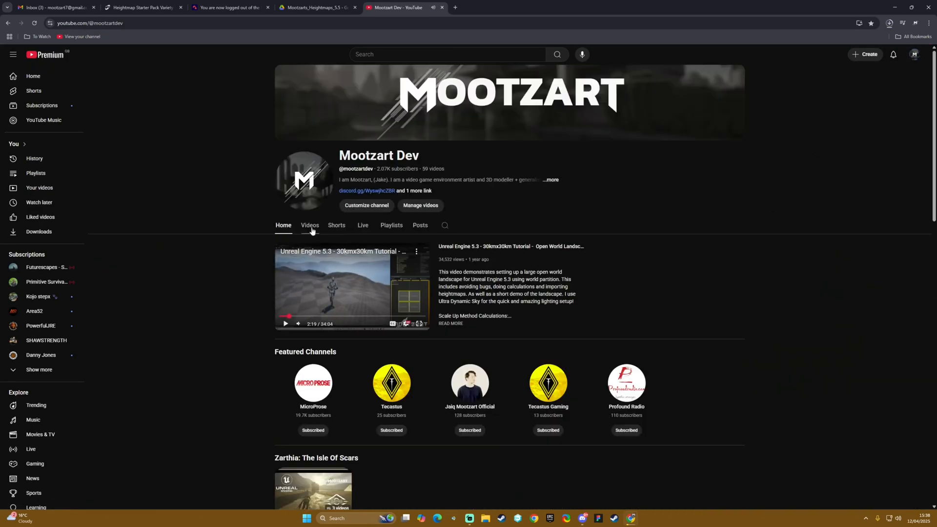
Step: Play all of the Heightmap Tutorial Series playlist from the channel's Playlists section
scroll("down", 3)
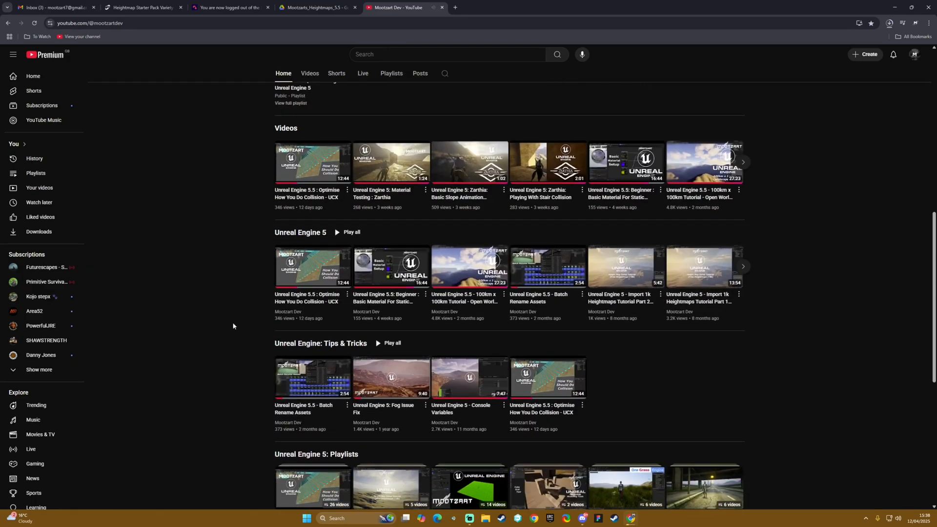
scroll("down", 3)
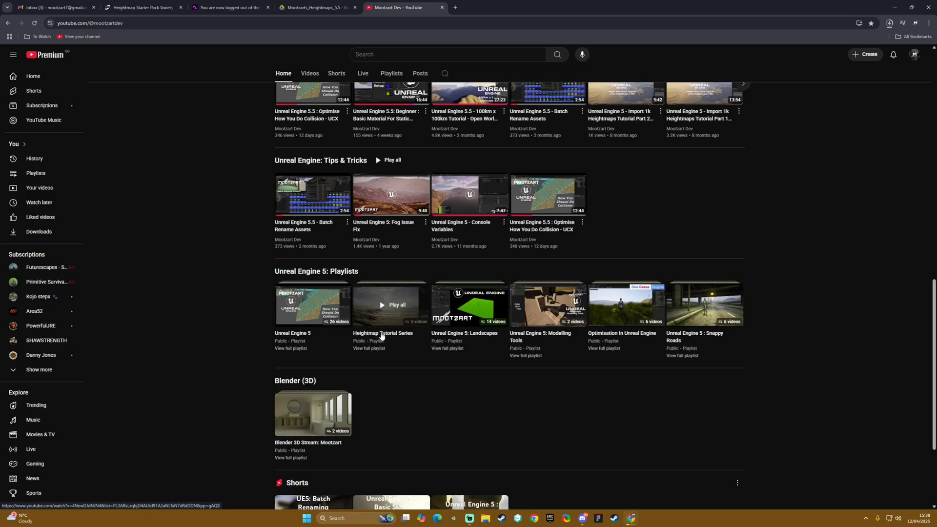
mouse_move(387, 320)
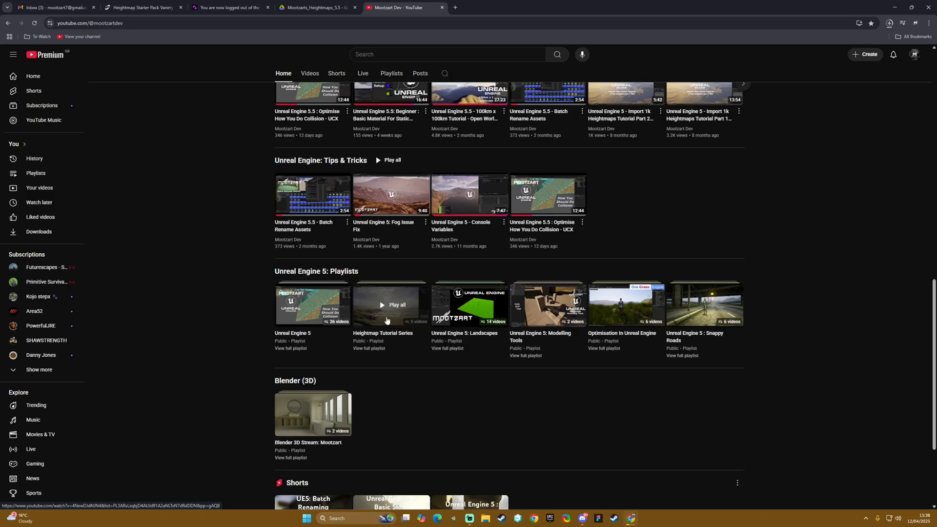
mouse_move(387, 308)
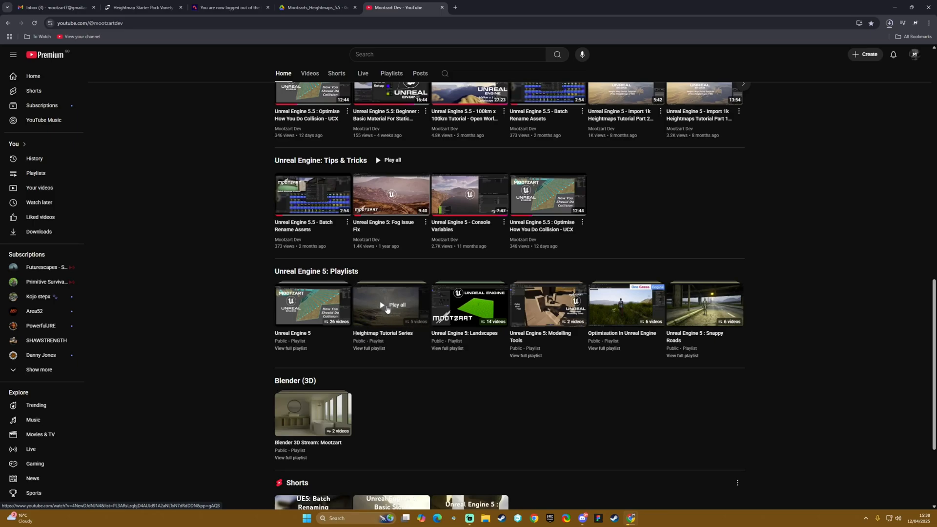
left_click(382, 304)
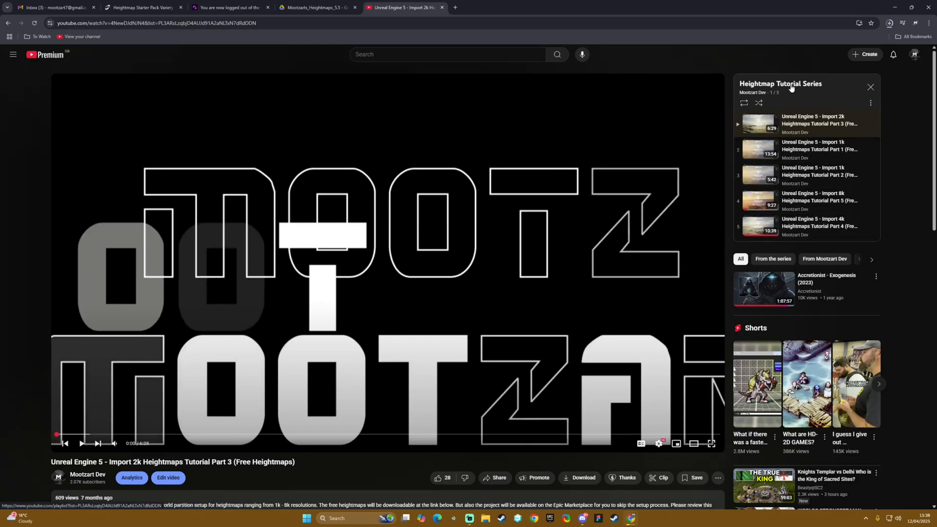
Step: Switch to Import 1k Heightmaps Part 2 and expand its description with Fab and Drive links
left_click(780, 84)
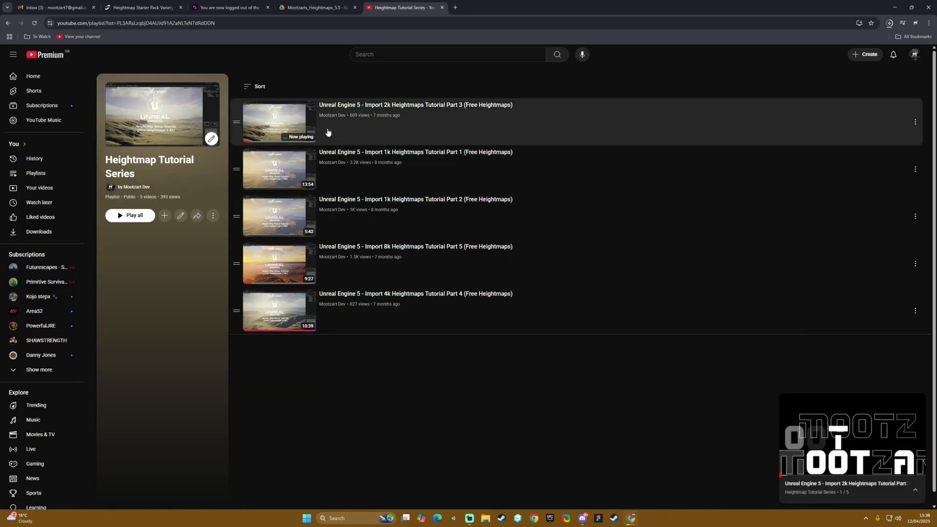
mouse_move(464, 109)
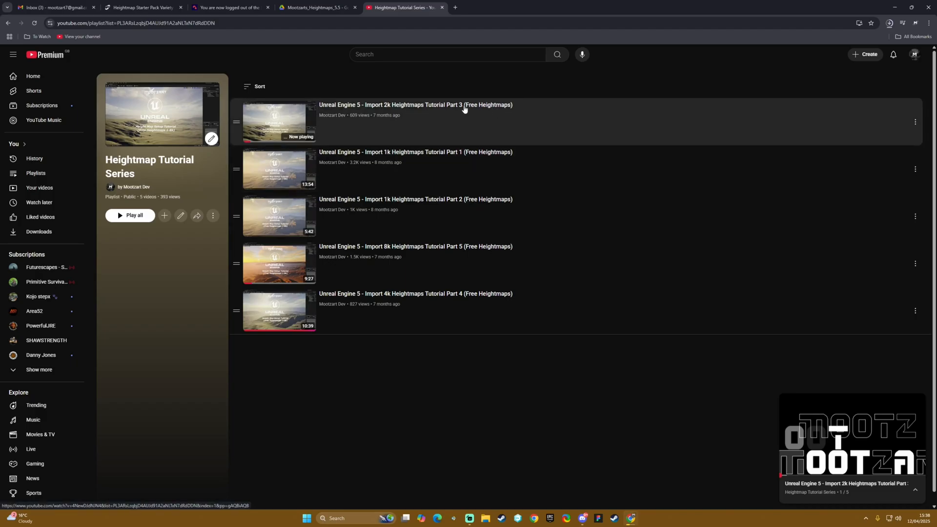
mouse_move(494, 118)
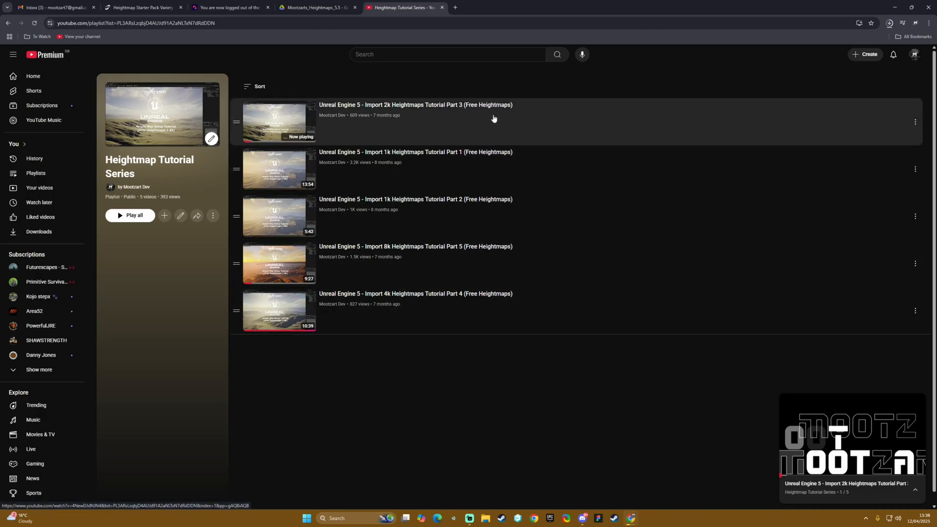
mouse_move(485, 301)
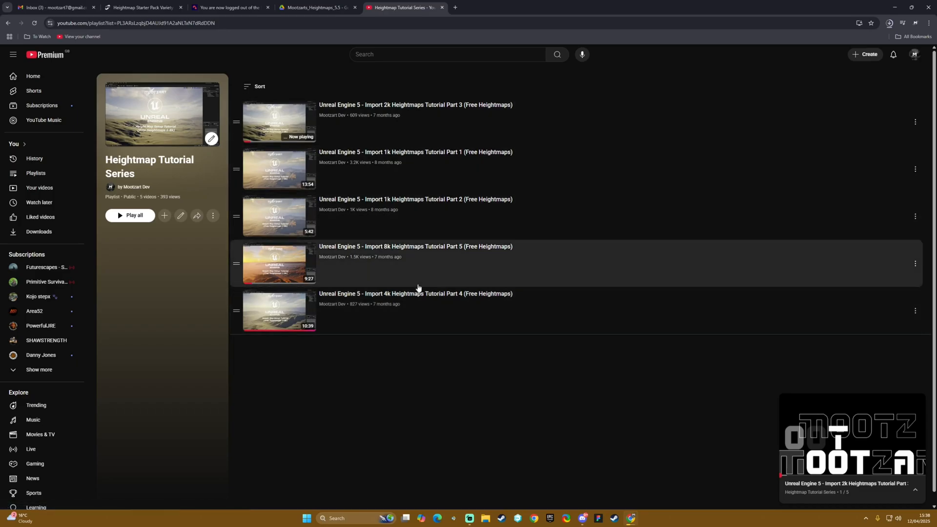
mouse_move(428, 267)
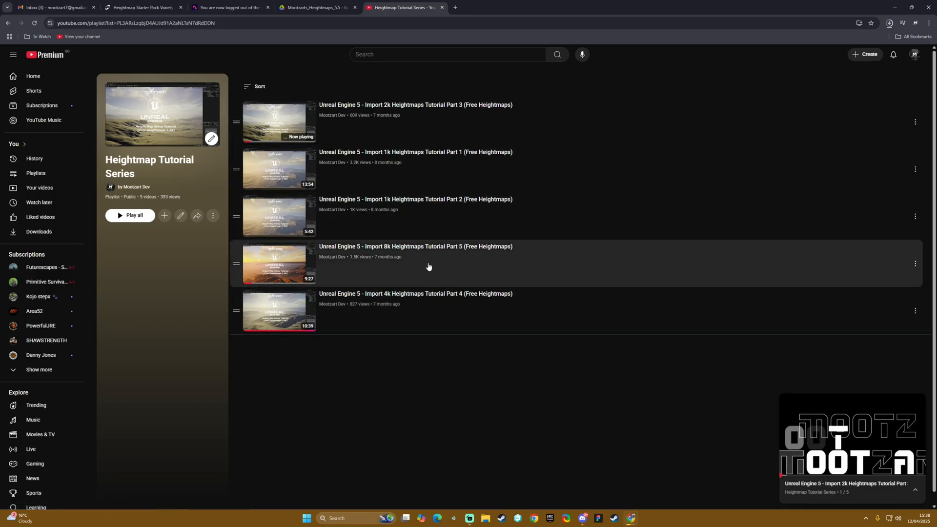
mouse_move(285, 167)
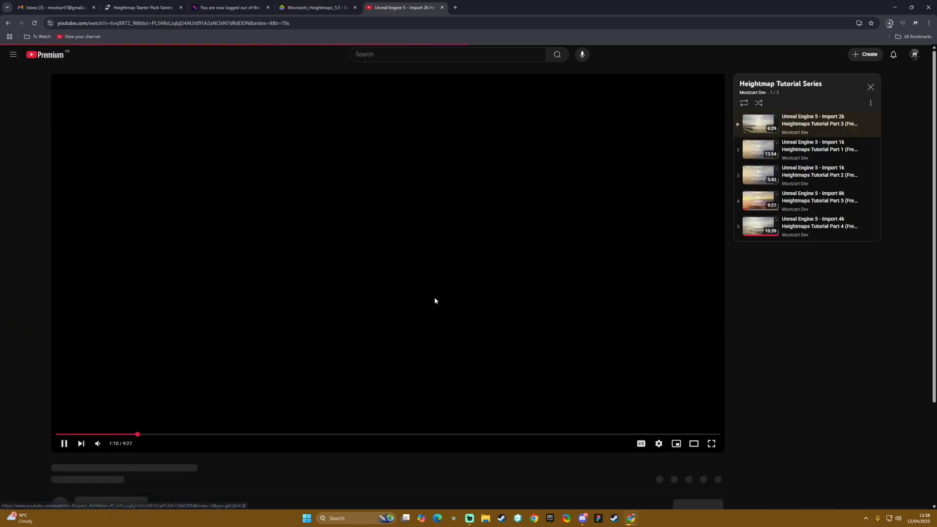
left_click(819, 174)
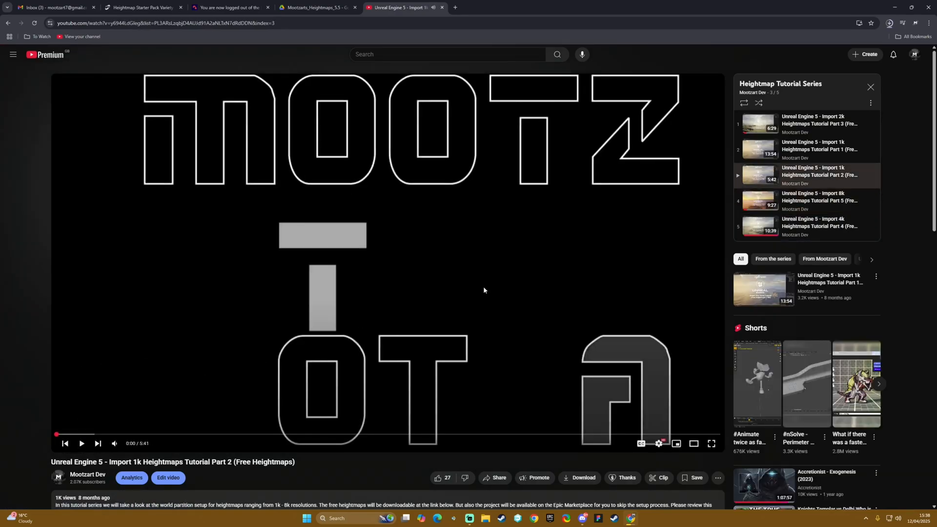
scroll("down", 3)
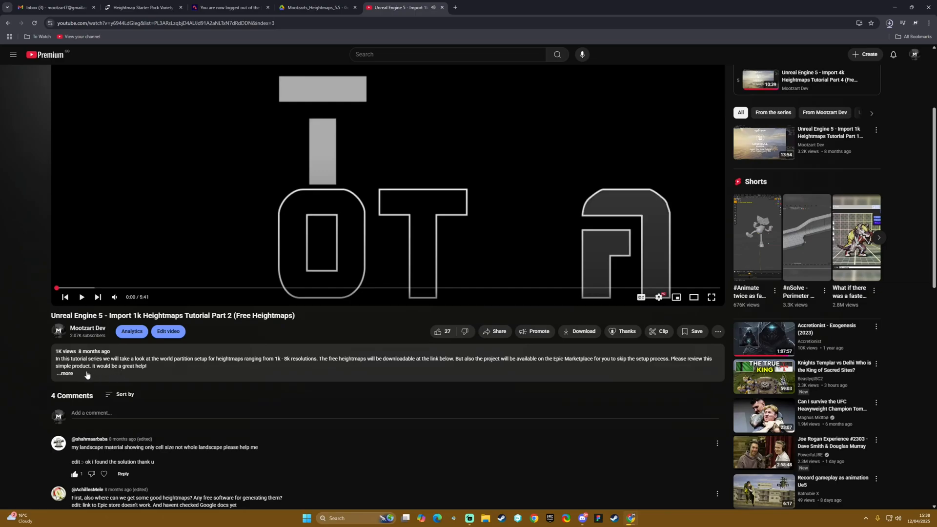
left_click(65, 373)
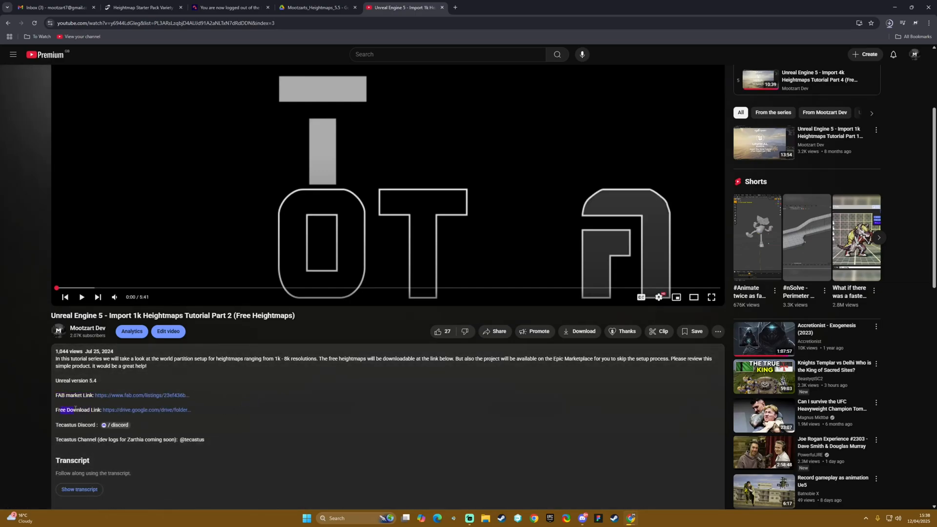
mouse_move(109, 428)
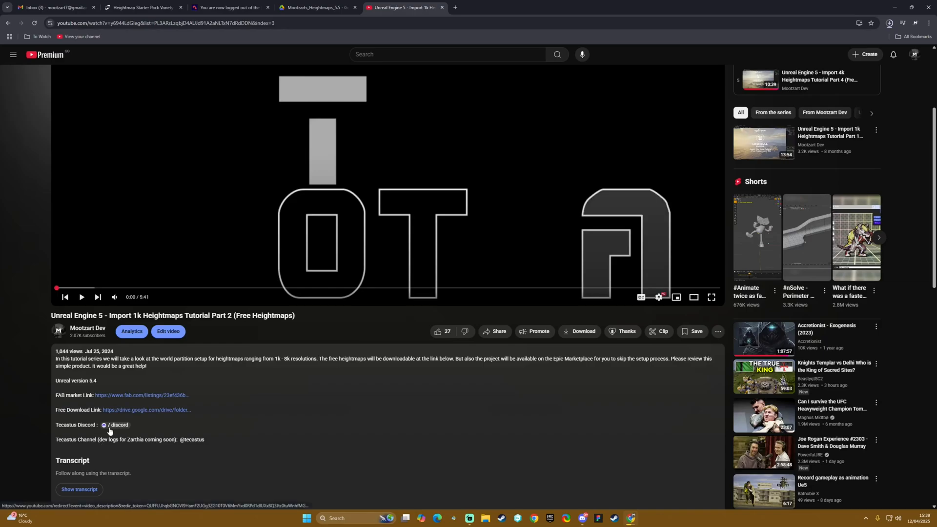
mouse_move(143, 414)
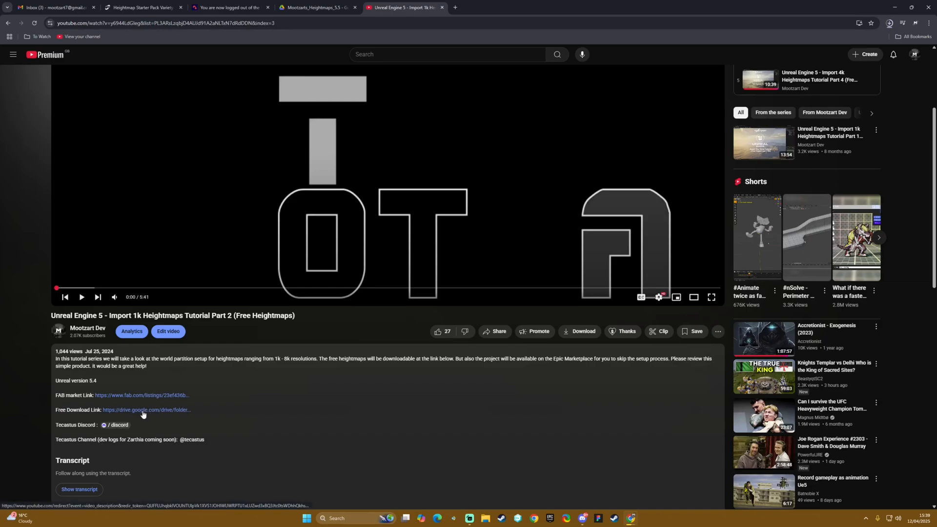
Step: Open the Mootzart_FreeHeightMaps Google Drive folder from the video link and show its details
left_click(146, 410)
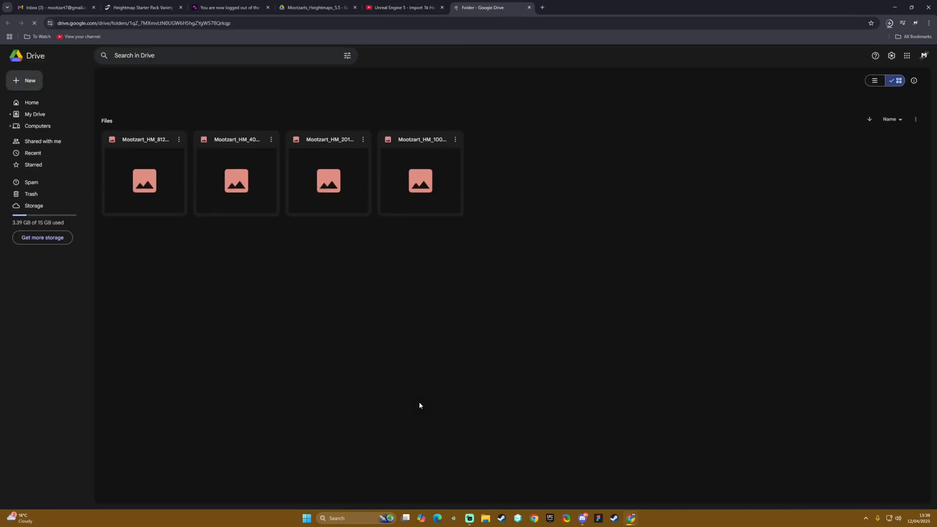
left_click(913, 80)
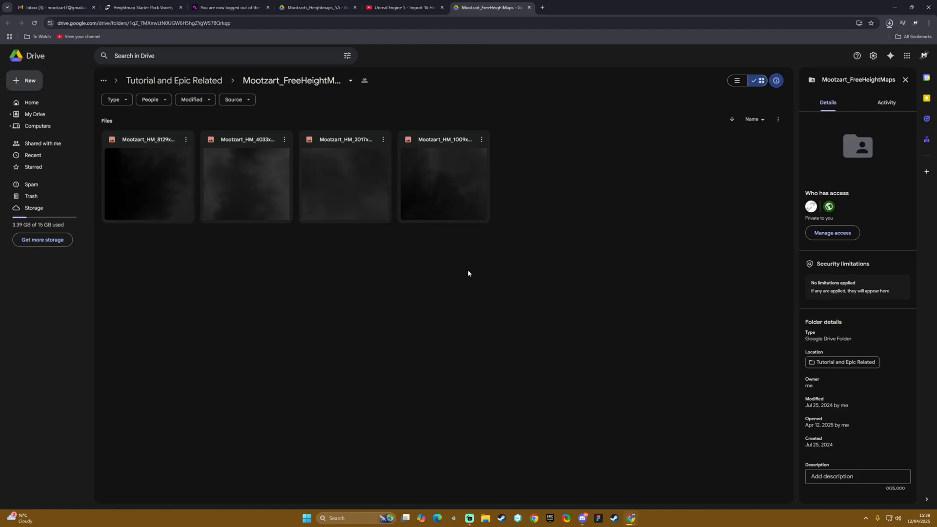
mouse_move(163, 178)
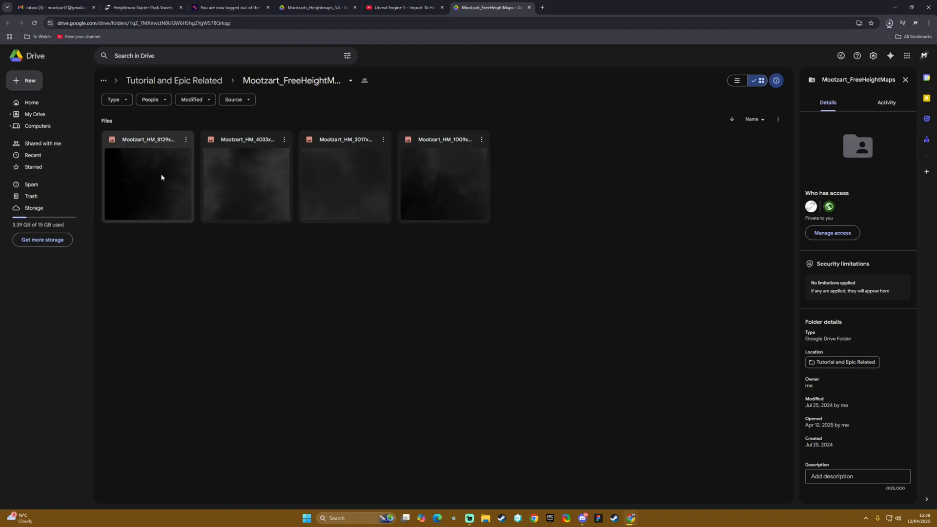
mouse_move(489, 169)
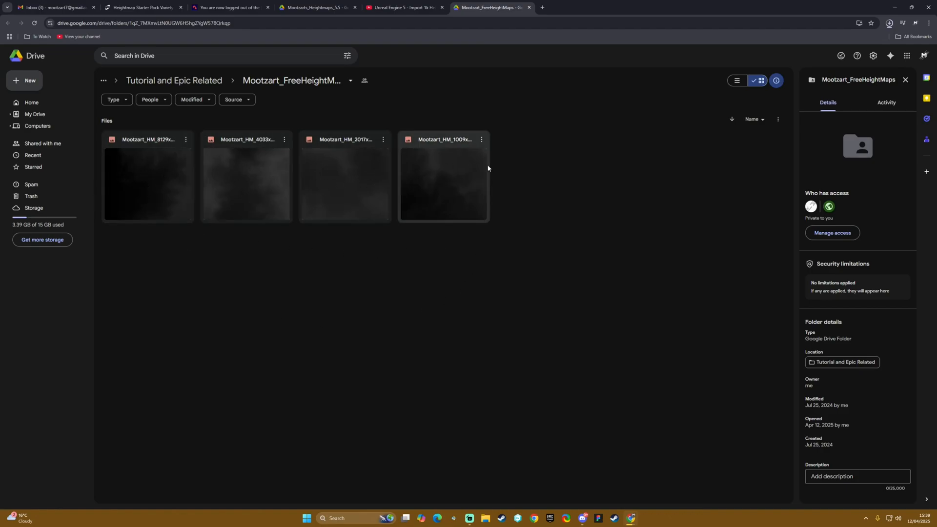
mouse_move(469, 187)
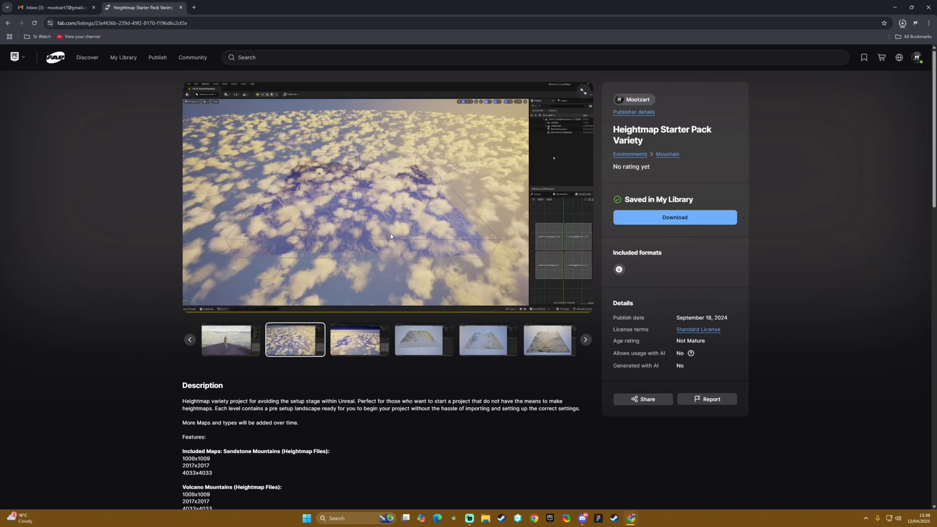
left_click(423, 340)
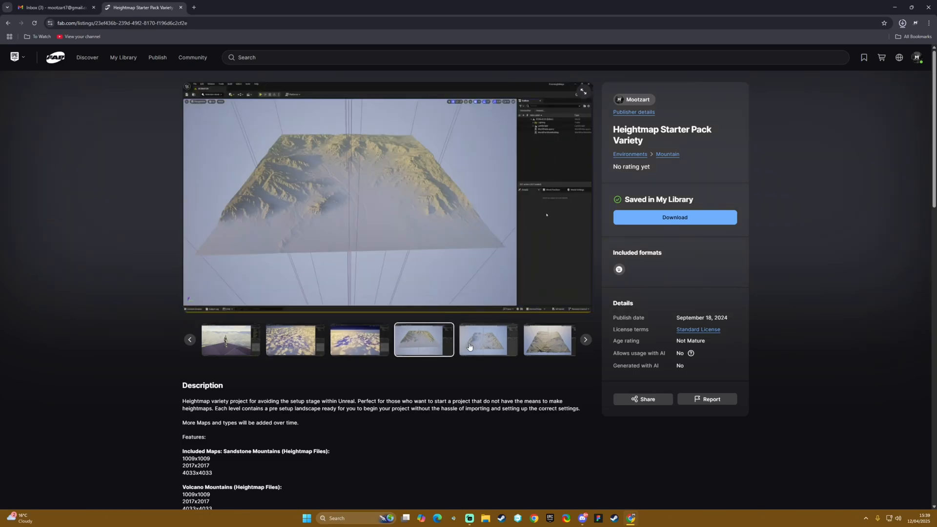
left_click(549, 339)
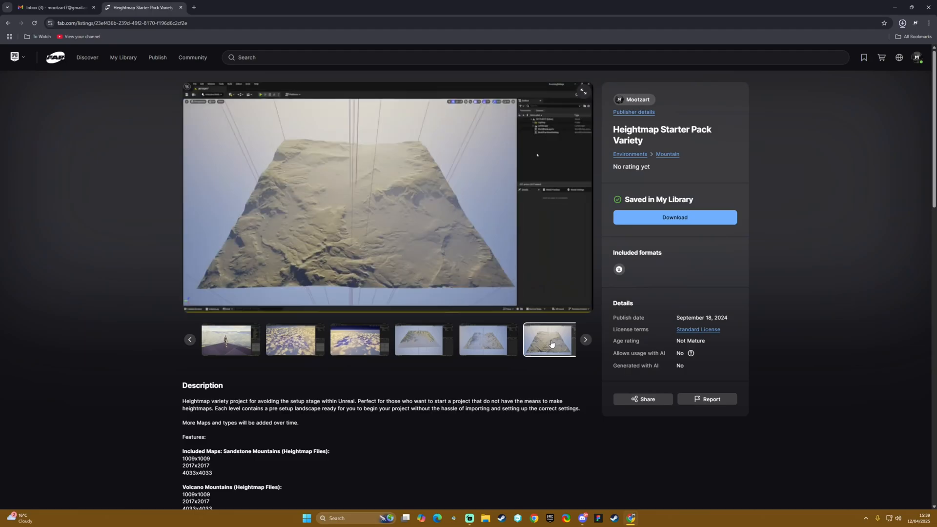
mouse_move(426, 216)
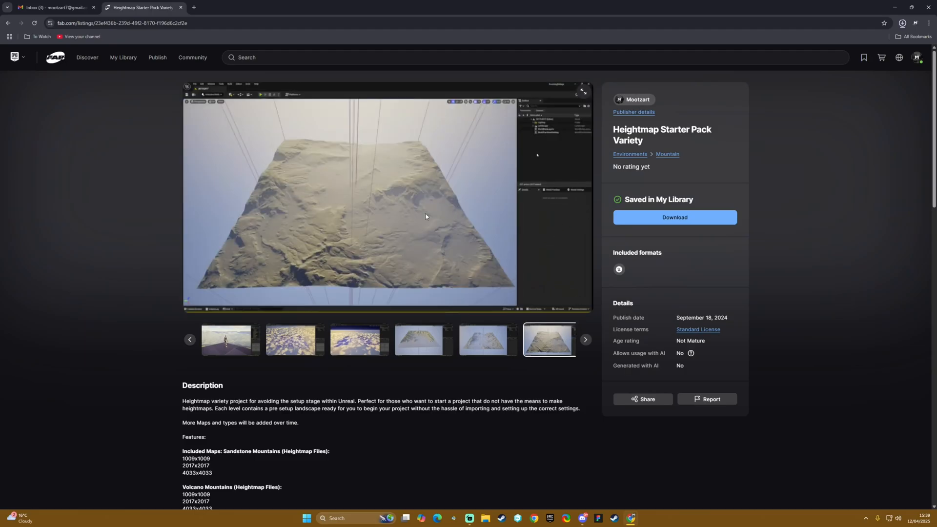
mouse_move(396, 203)
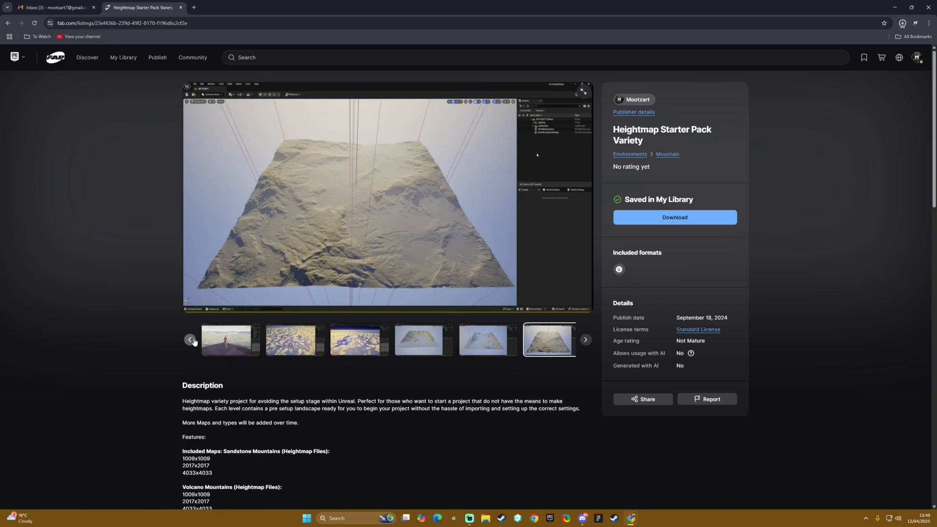
left_click(903, 24)
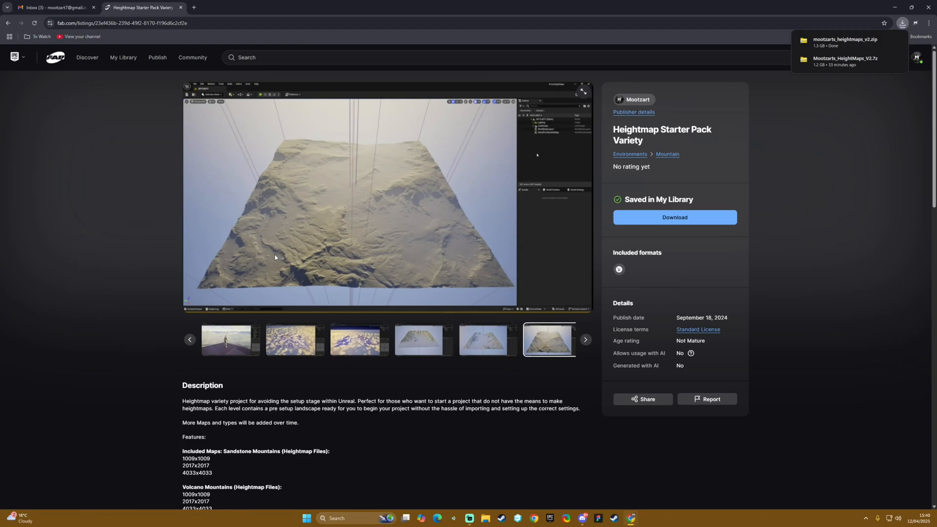
mouse_move(346, 203)
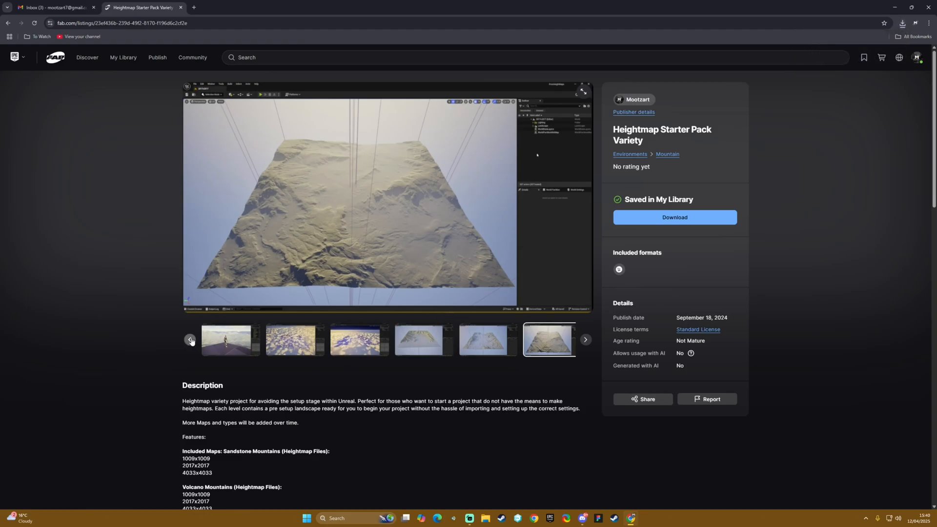
mouse_move(197, 345)
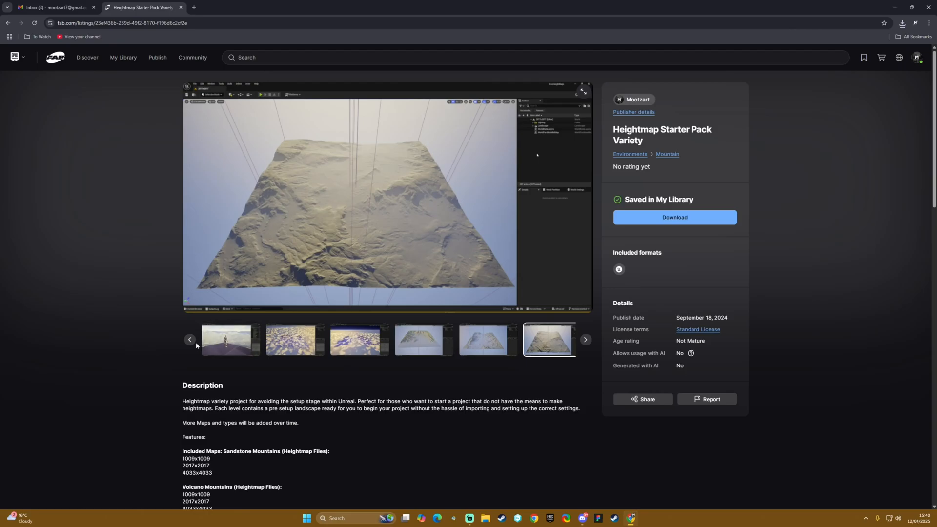
left_click(516, 339)
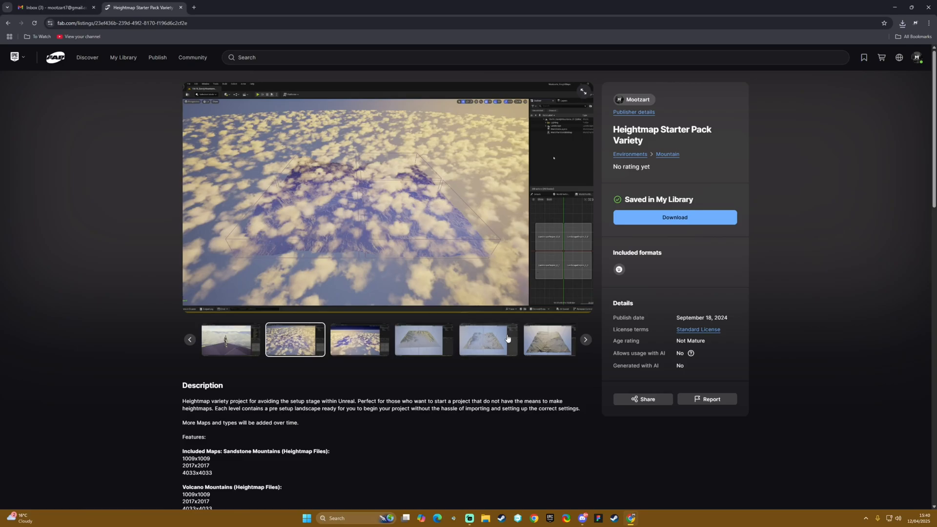
mouse_move(417, 400)
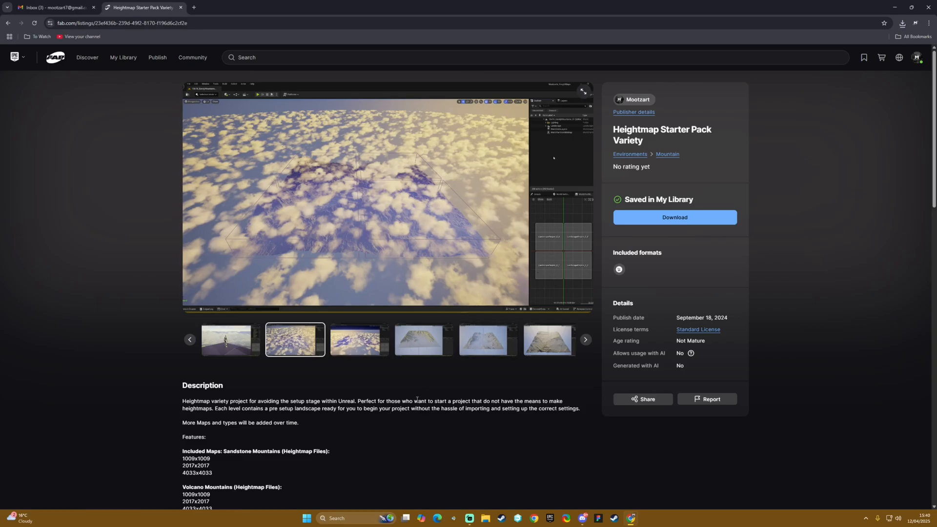
mouse_move(872, 56)
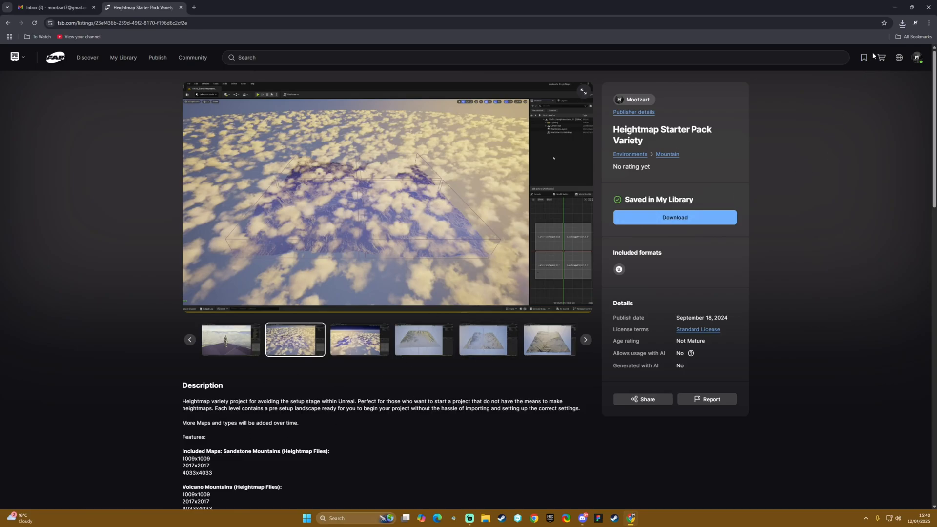
Step: Reveal mootzarts_heightmaps_v2.zip in Downloads from download history and open its context menu
left_click(904, 23)
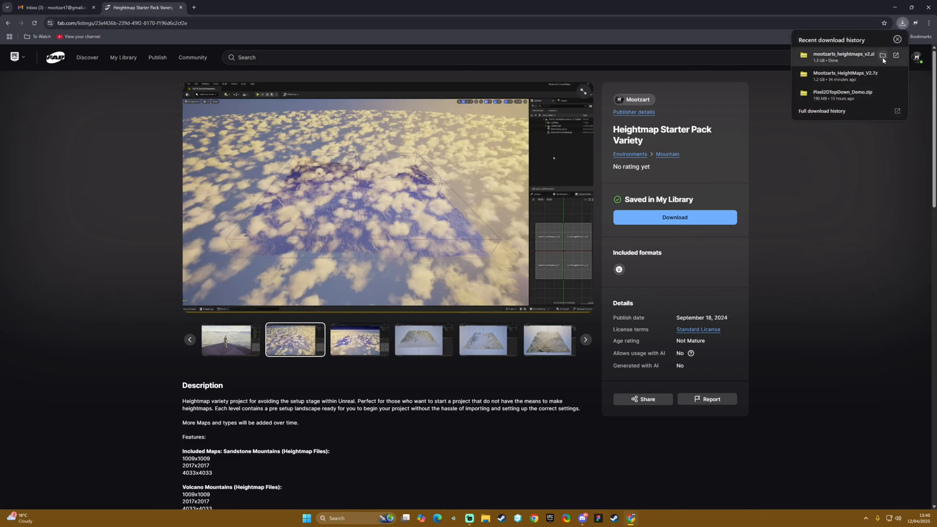
left_click(882, 55)
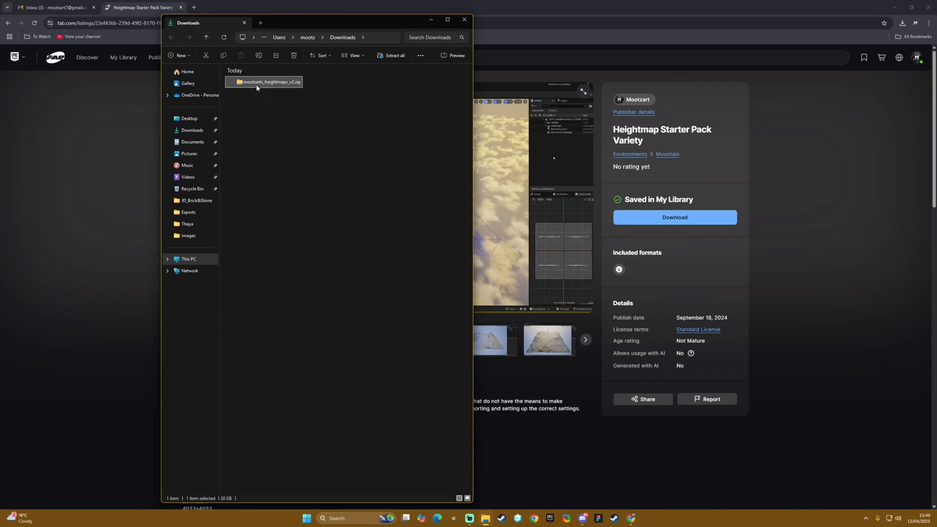
left_click(348, 147)
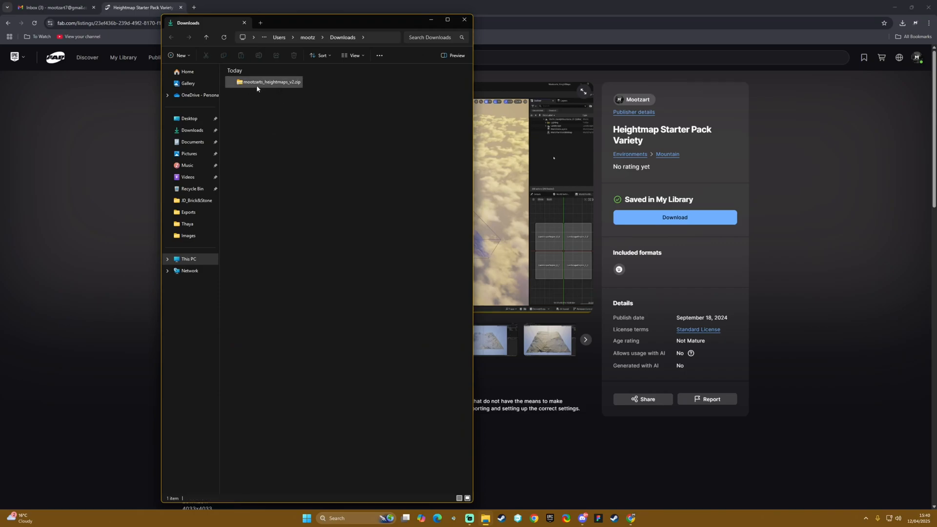
mouse_move(291, 86)
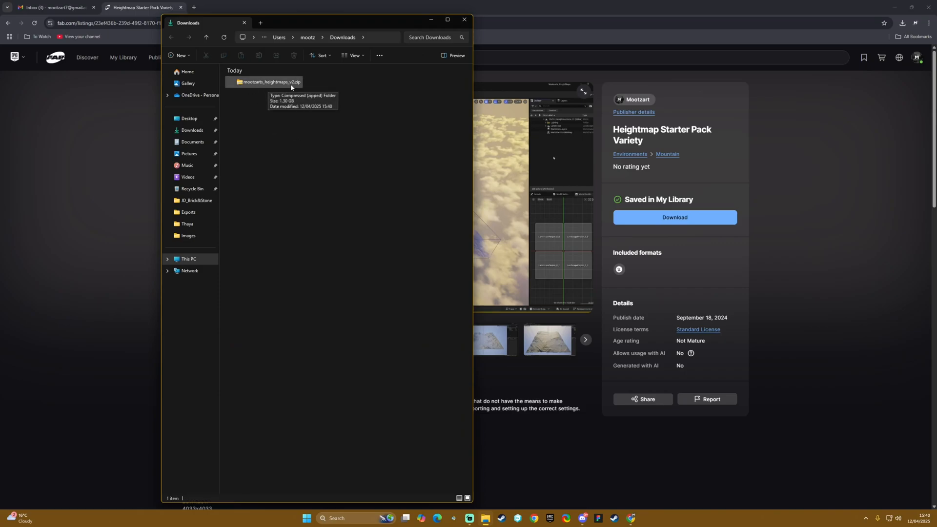
left_click(268, 81)
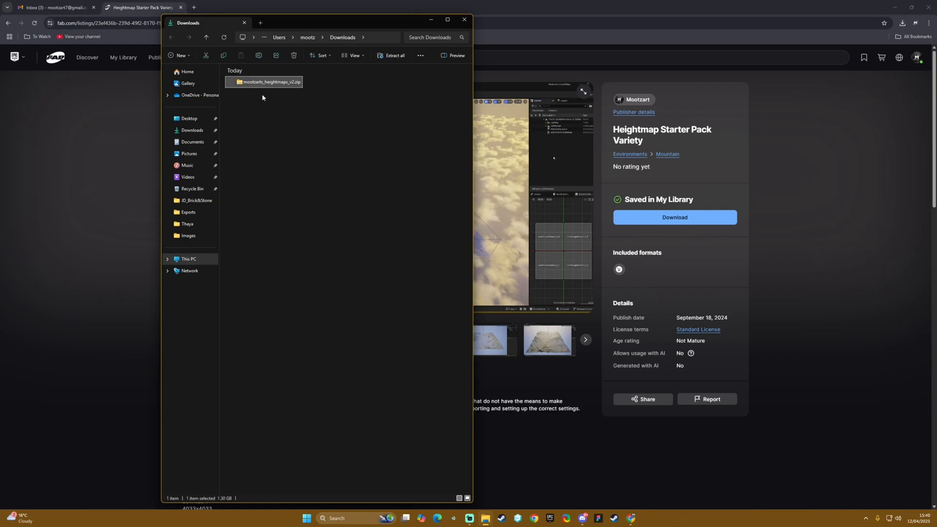
mouse_move(260, 83)
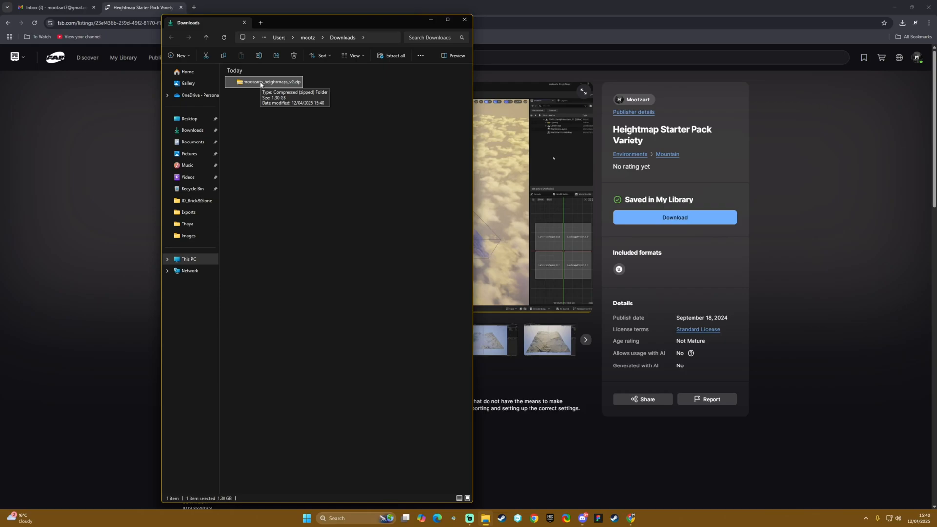
right_click(267, 81)
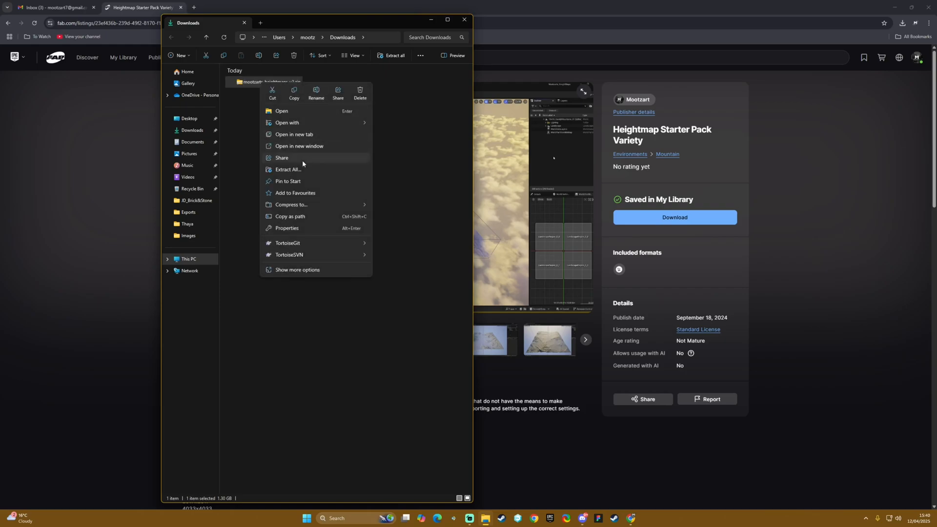
Step: Extract All into the default mootzarts_heightmaps_v2 folder in Downloads
left_click(287, 169)
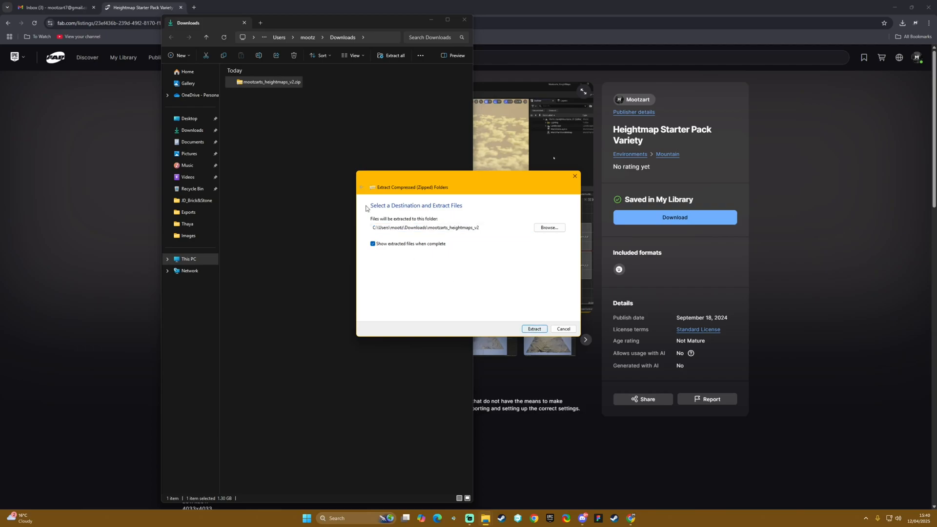
left_click(534, 329)
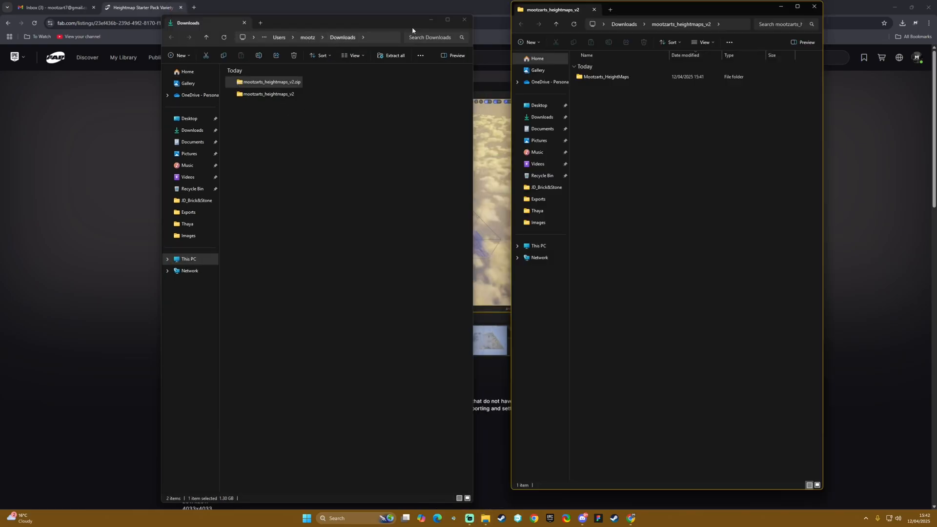
Step: Open the Mootzarts_HeightMaps folder and launch Mootzarts_HeightMaps.uproject in Unreal Engine
left_click(463, 19)
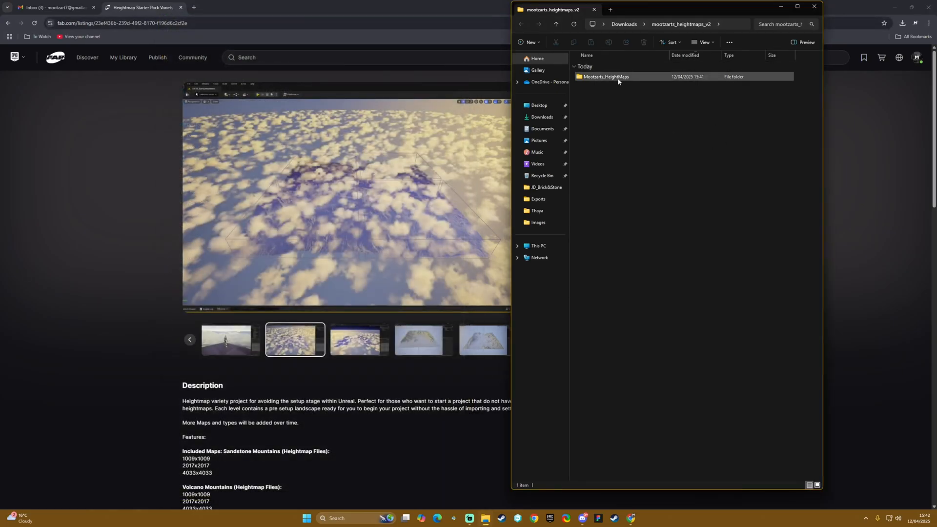
double_click(605, 77)
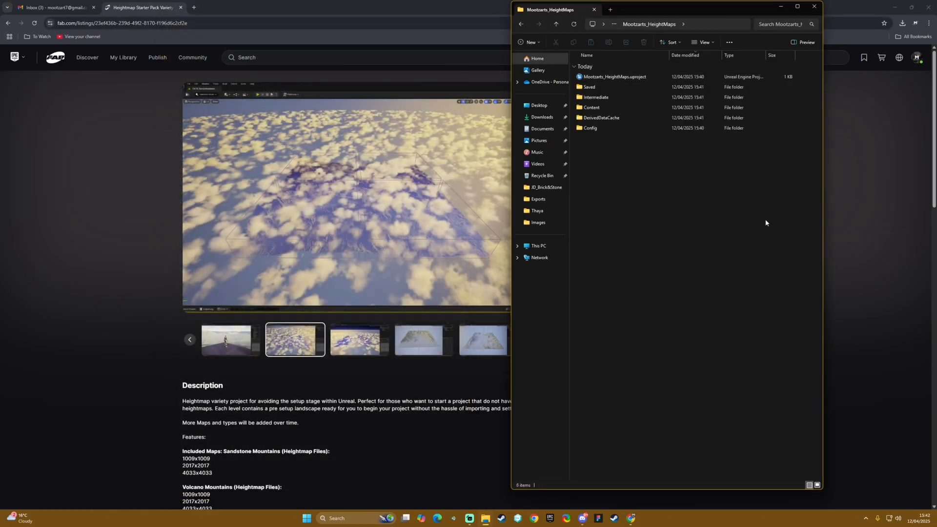
left_click(615, 76)
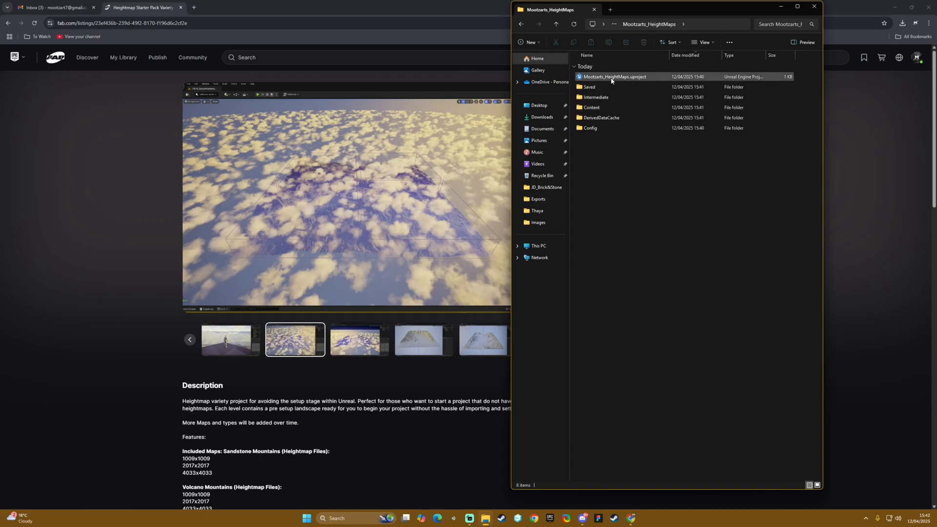
left_click(615, 77)
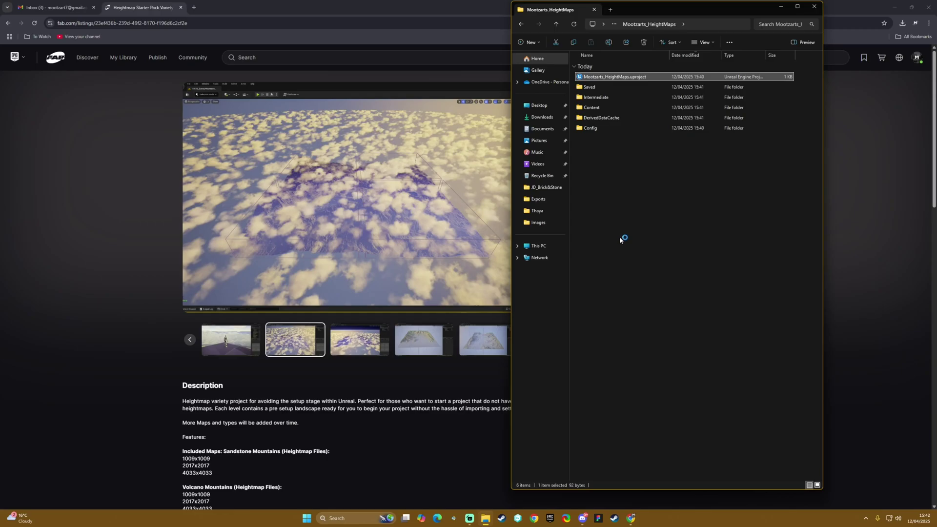
double_click(620, 76)
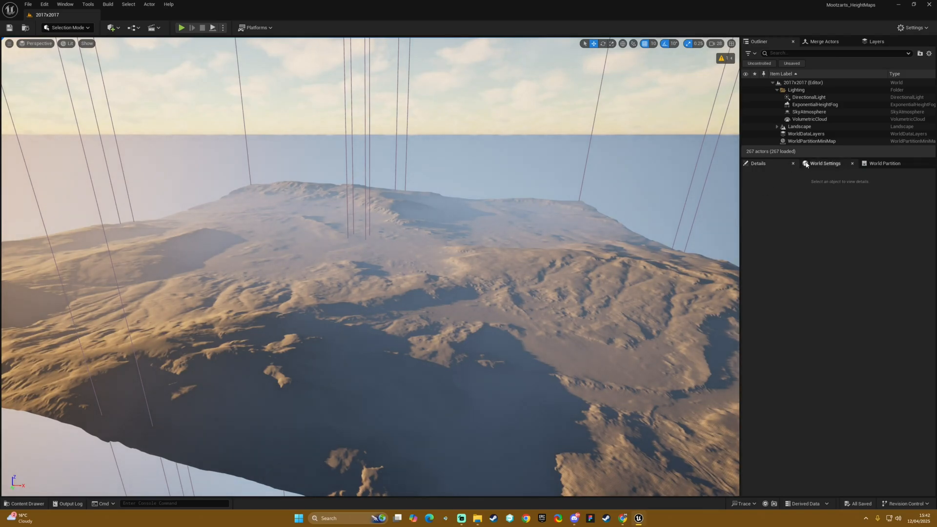
Step: Show the four World Partition landscape regions, then open the Content Drawer's Content folder
left_click(777, 89)
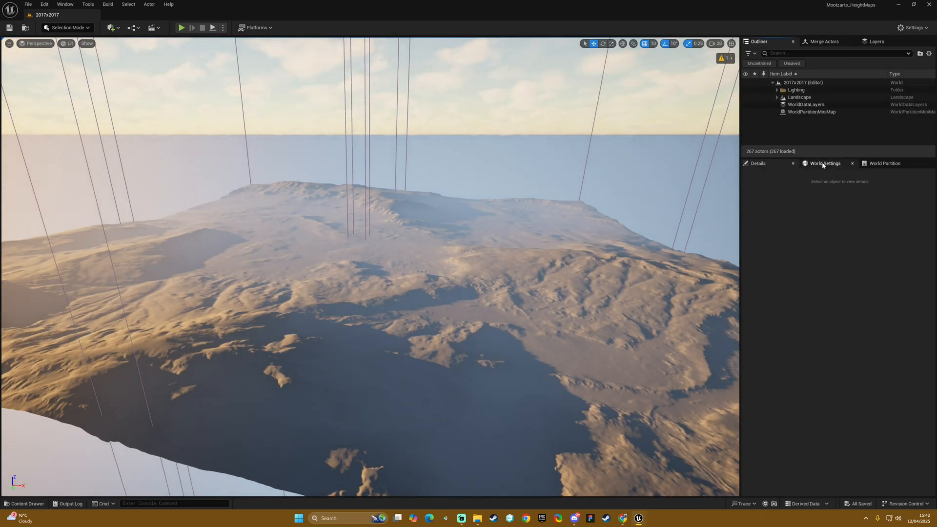
left_click(885, 163)
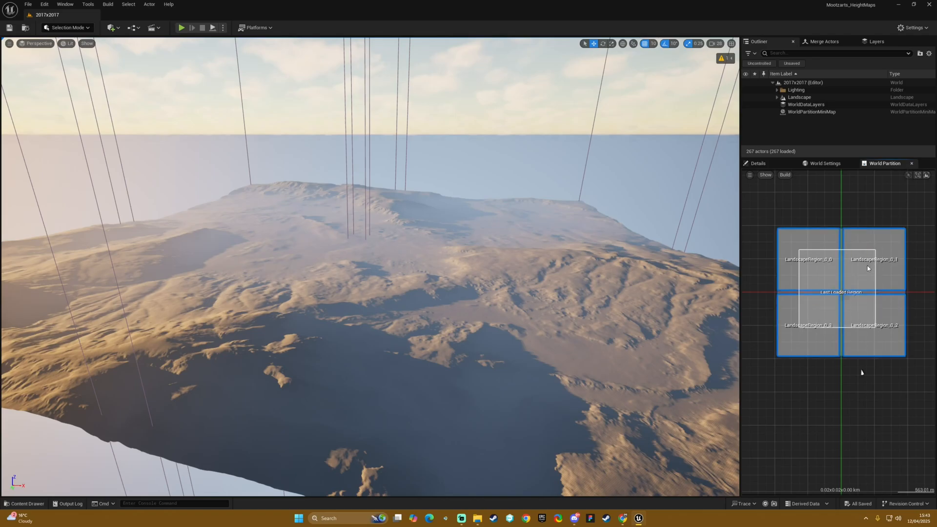
right_click(868, 267)
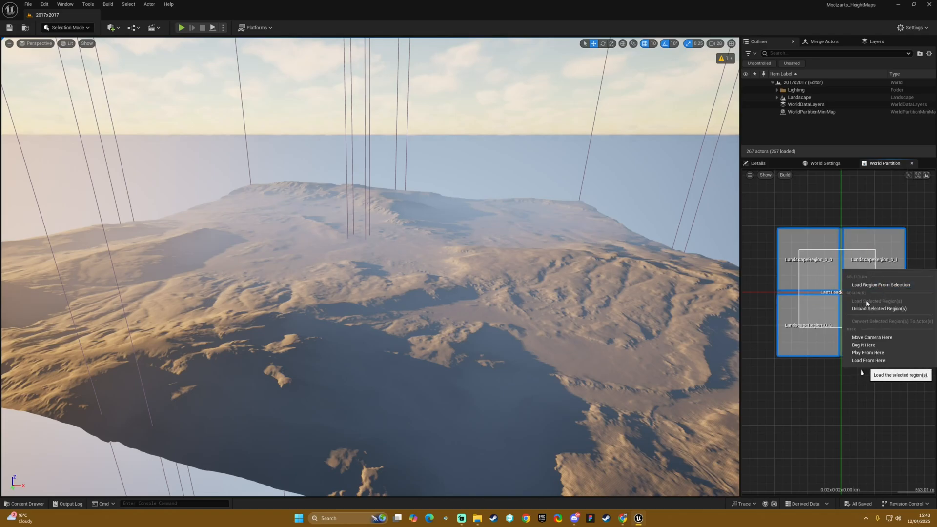
mouse_move(780, 216)
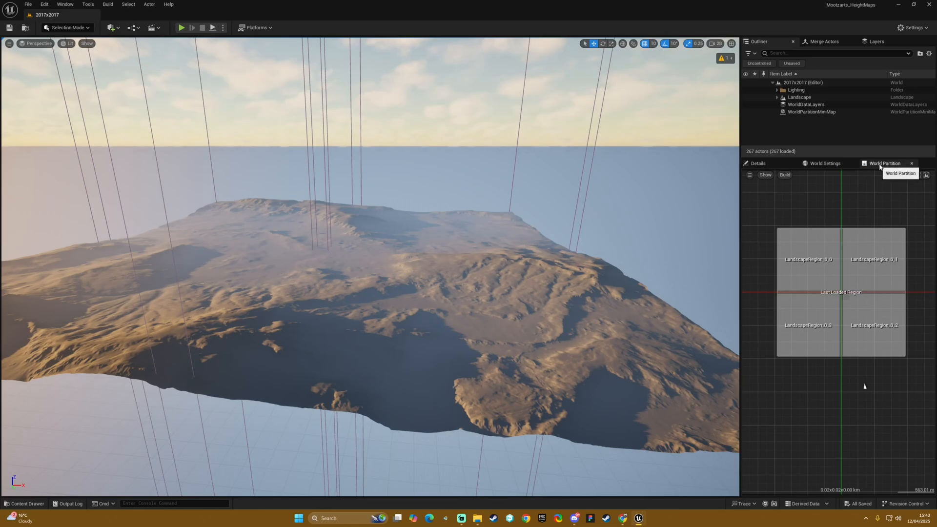
mouse_move(130, 5)
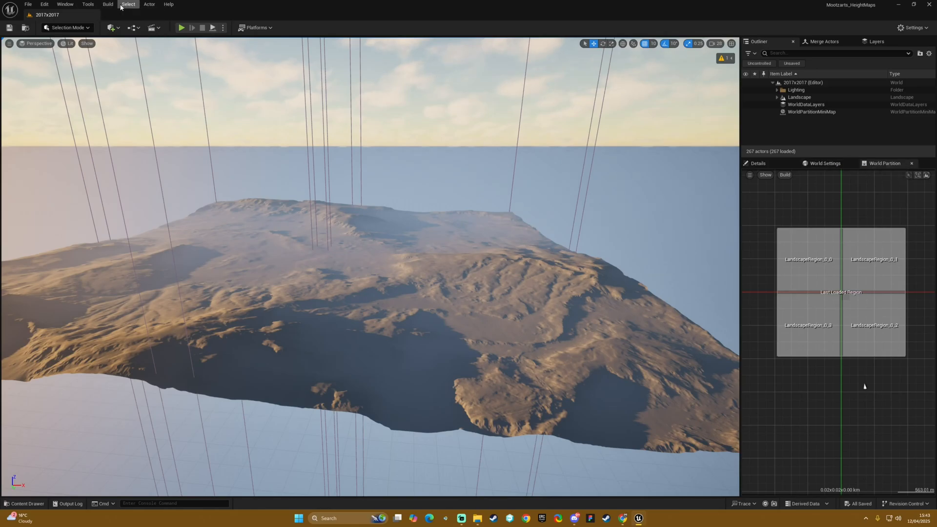
left_click(64, 4)
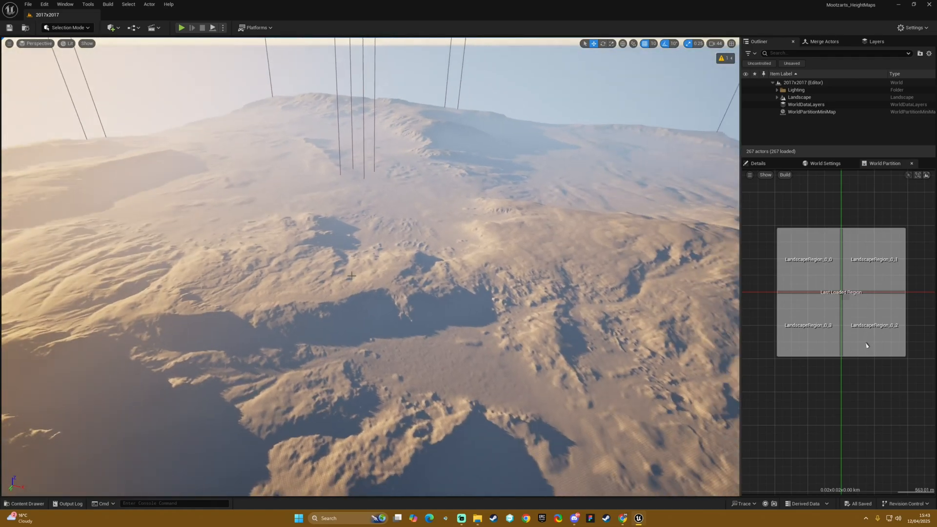
left_click(23, 503)
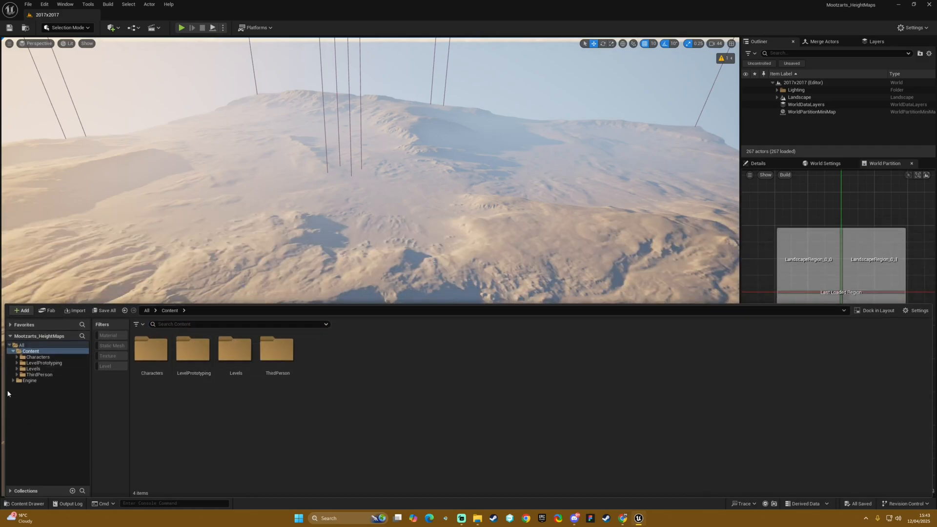
Step: Browse Levels and Heightmap_Files in the Content Drawer, then open the 100x100km levels folder
left_click(16, 368)
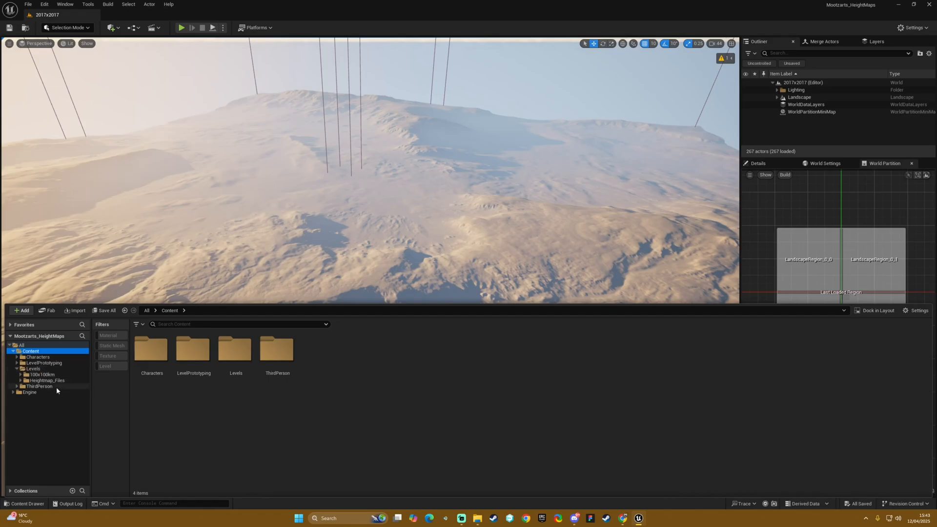
mouse_move(40, 380)
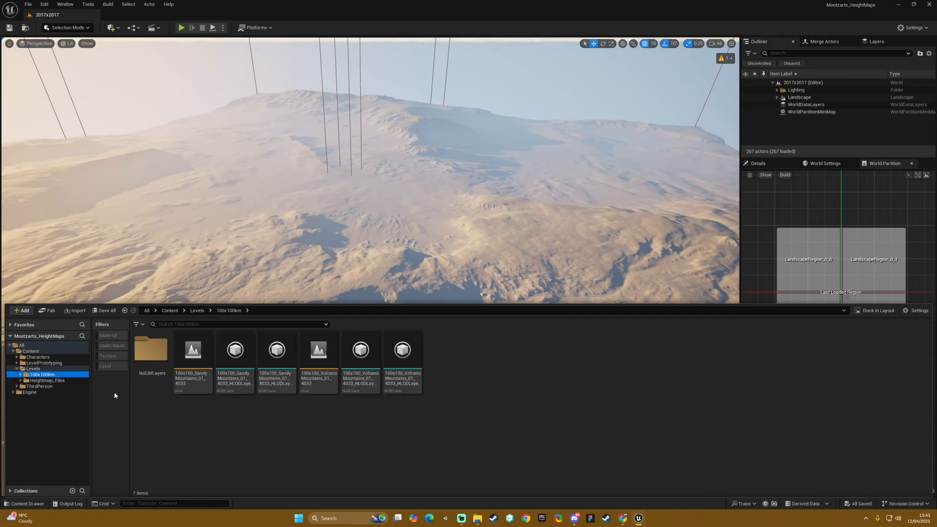
left_click(45, 380)
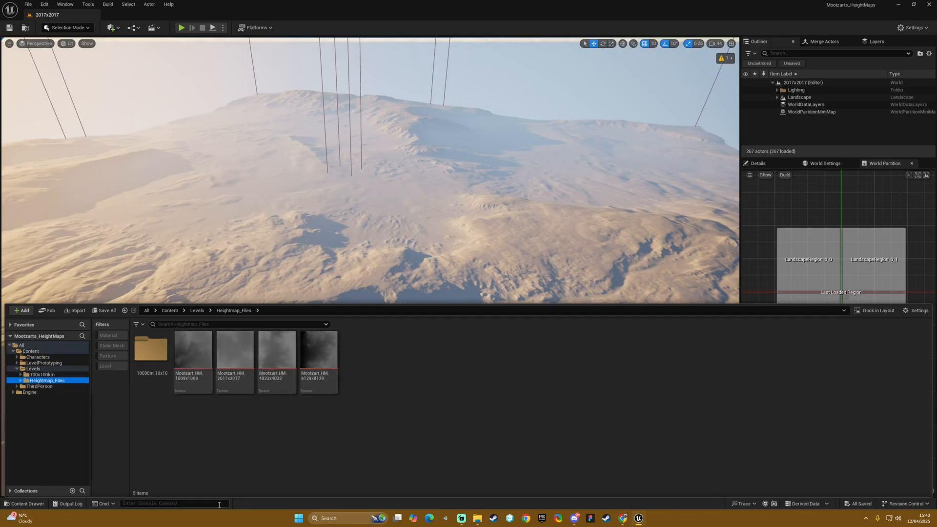
left_click(33, 368)
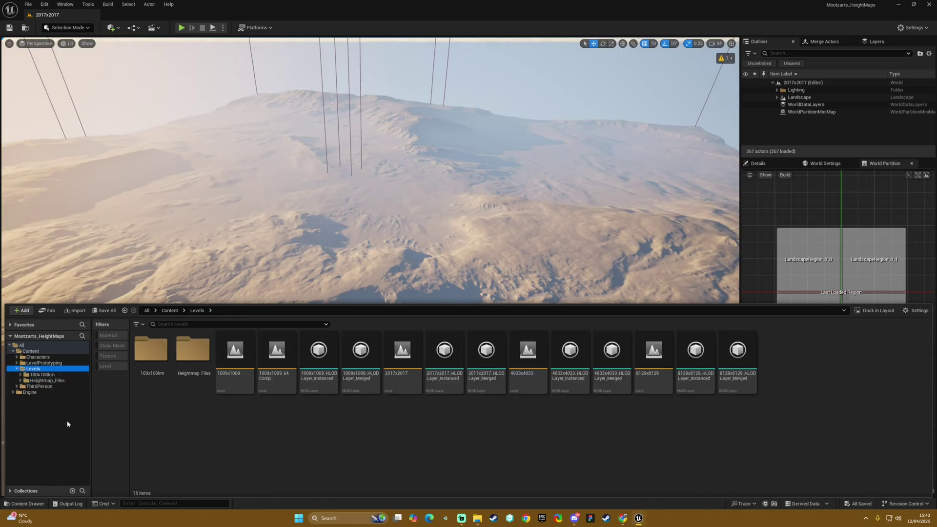
mouse_move(215, 441)
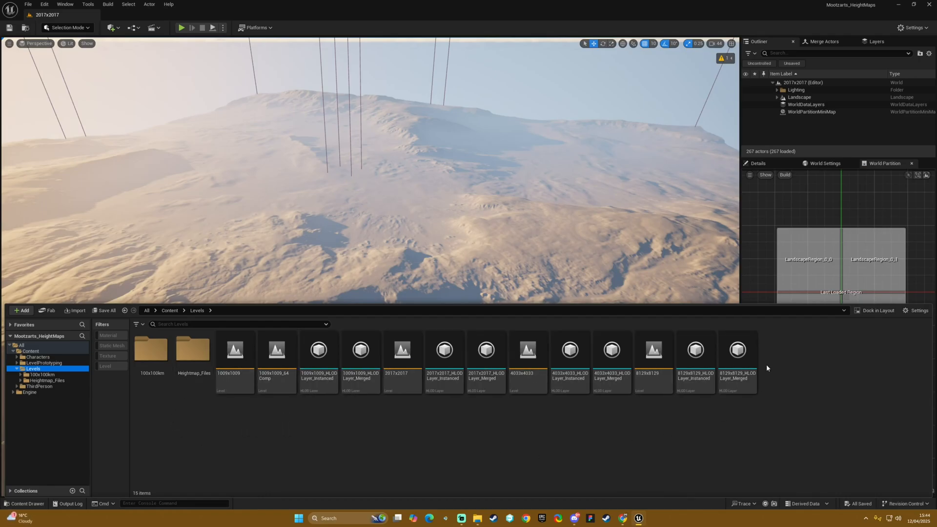
mouse_move(536, 402)
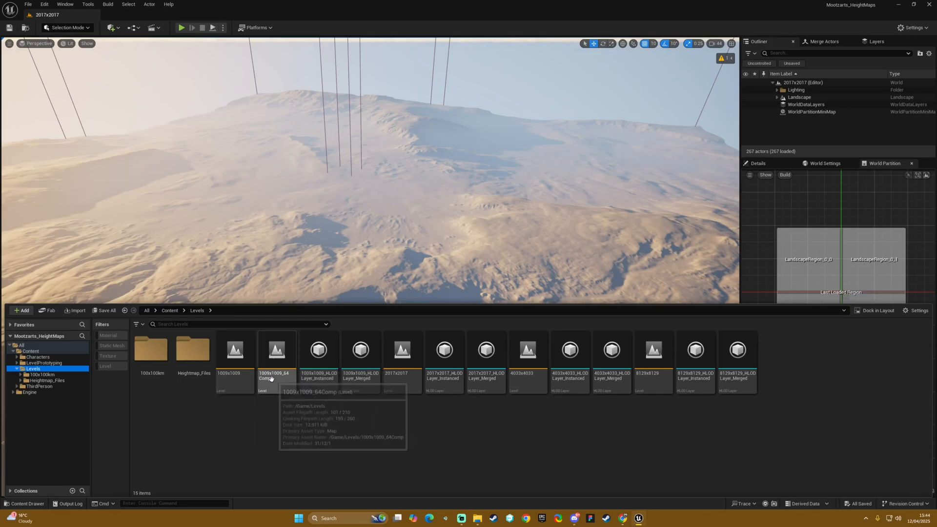
mouse_move(520, 420)
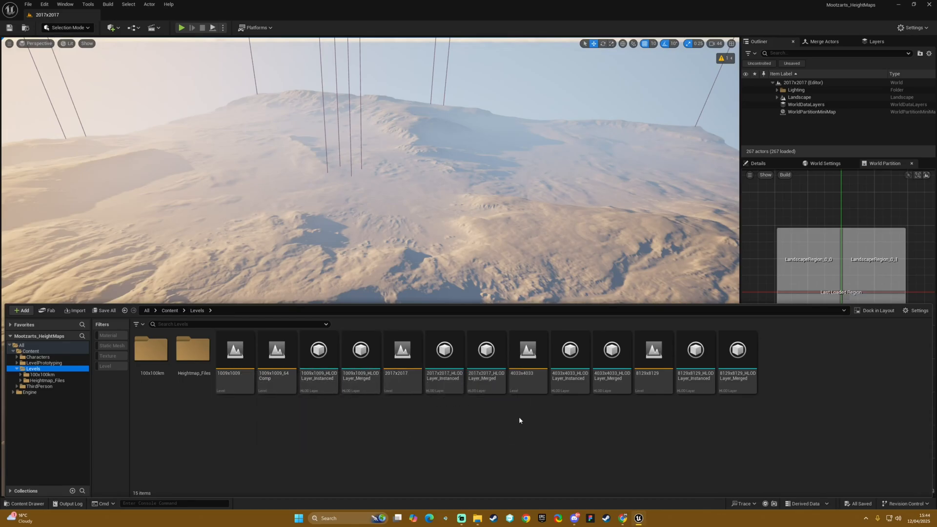
mouse_move(524, 409)
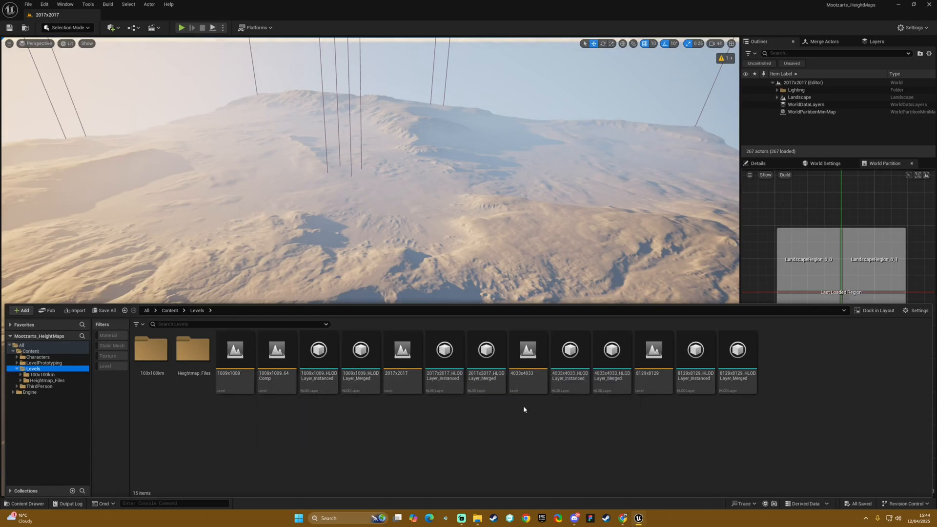
left_click(318, 350)
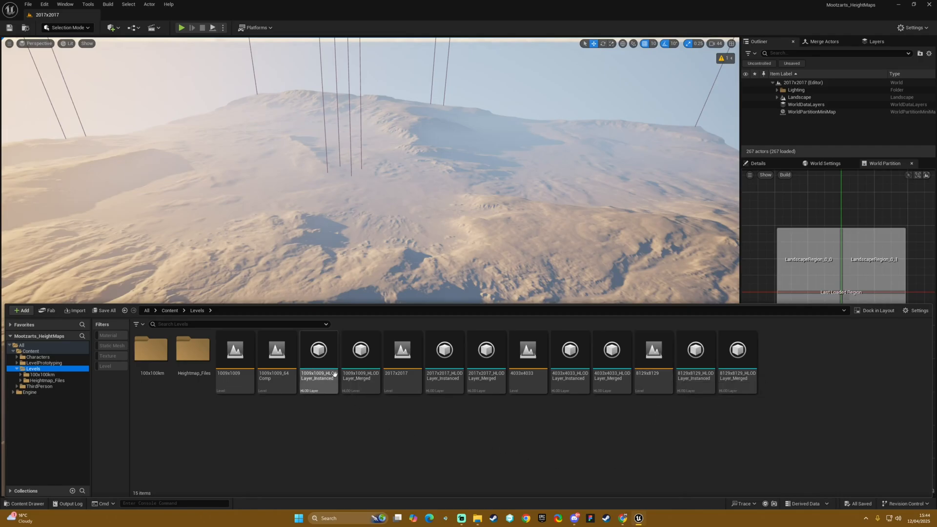
left_click(277, 361)
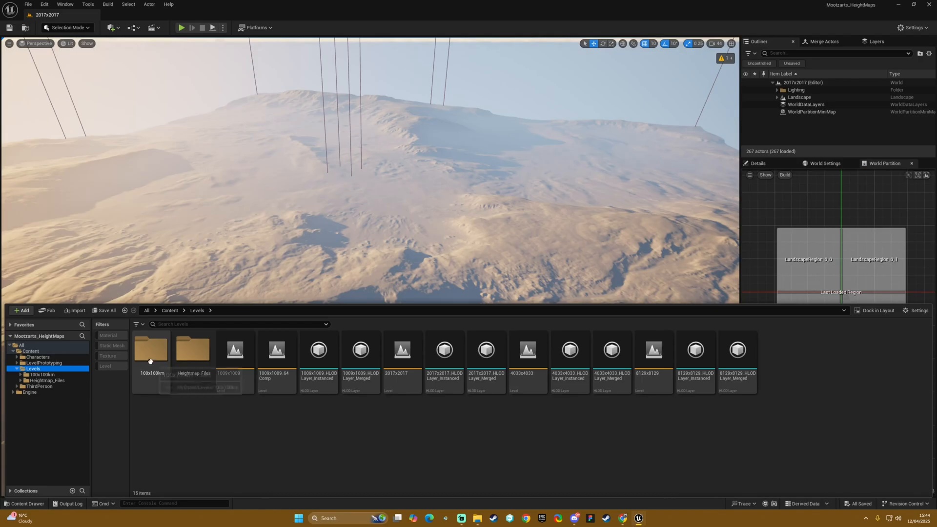
double_click(150, 349)
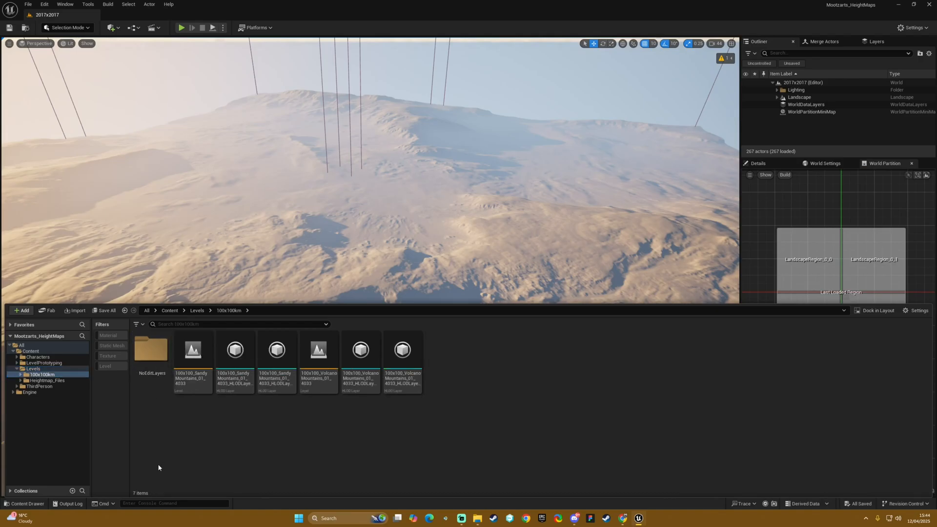
mouse_move(105, 453)
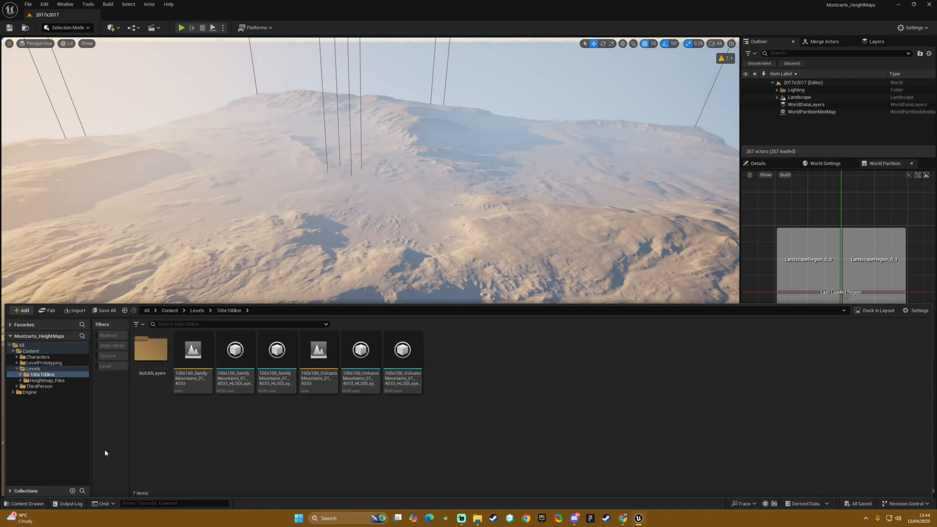
mouse_move(44, 374)
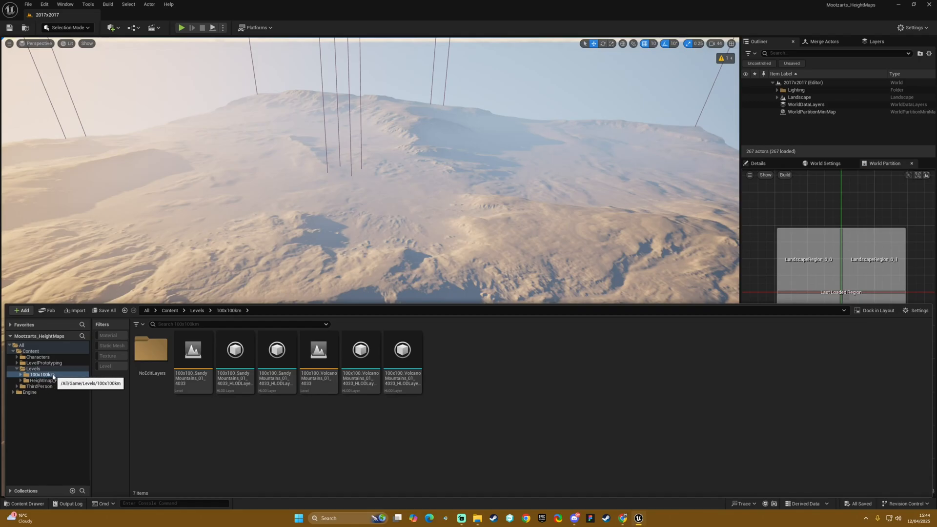
mouse_move(194, 350)
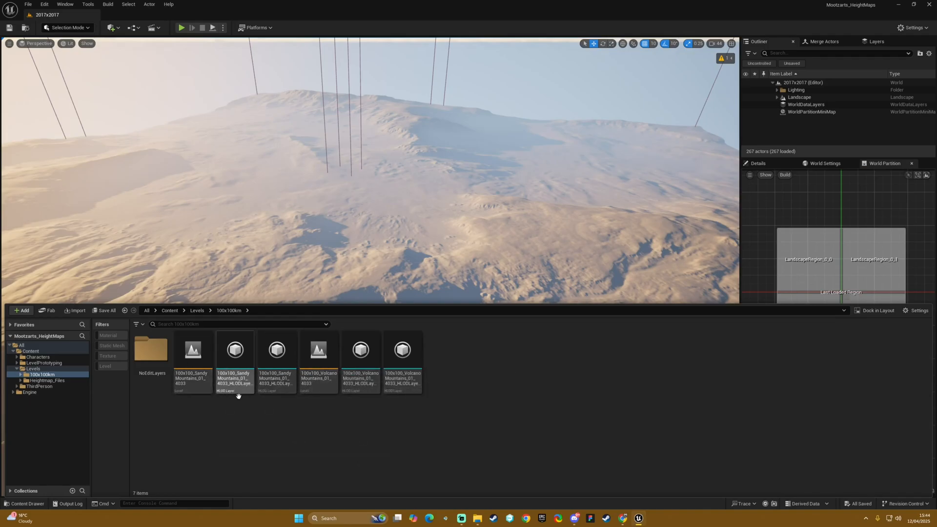
mouse_move(149, 364)
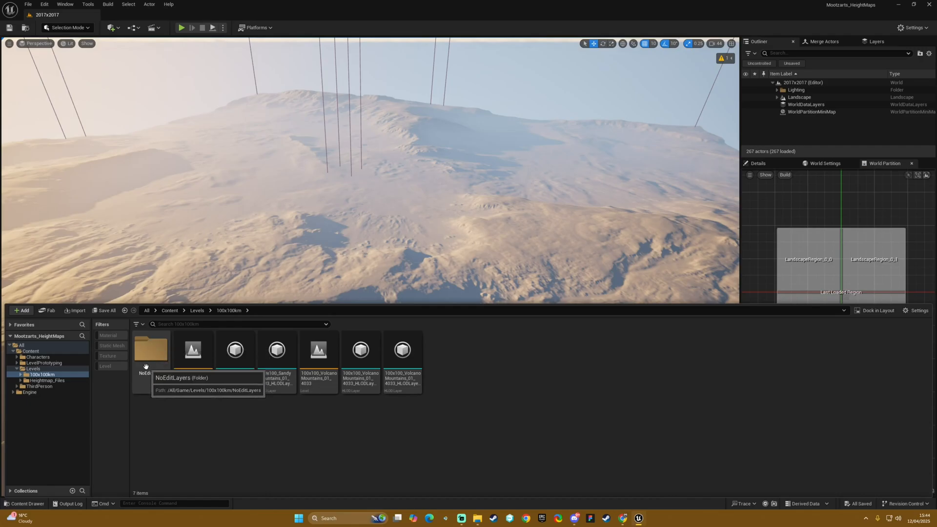
Step: Look inside NoEditLayers, return to Levels, and open Heightmap_Files with its four Mootzart textures
double_click(150, 349)
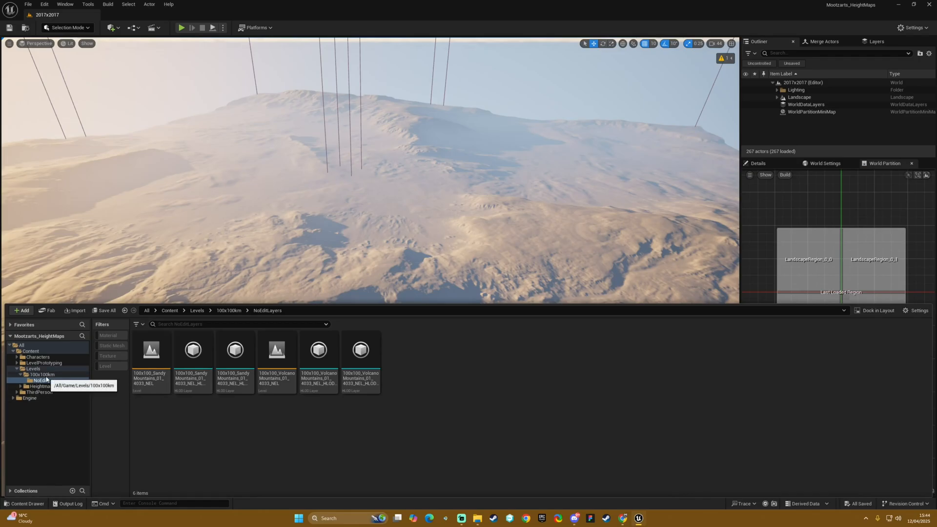
left_click(37, 380)
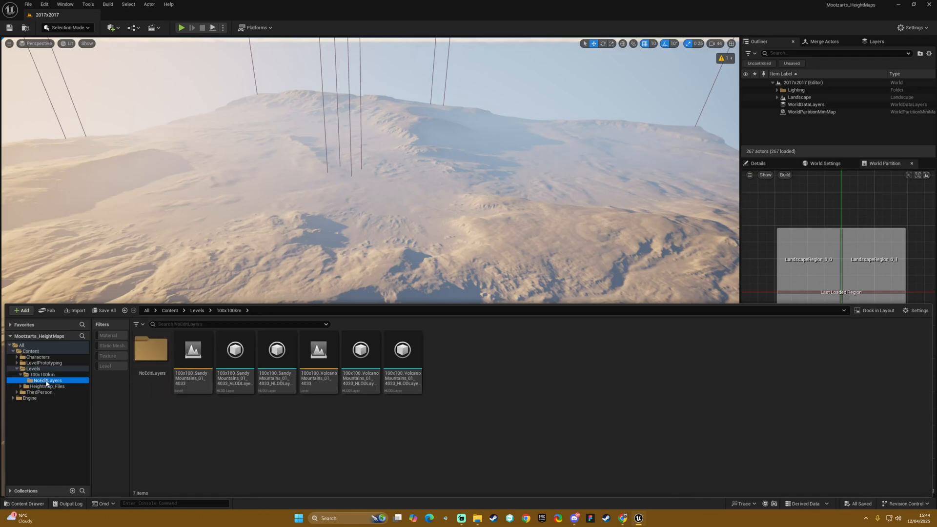
double_click(45, 380)
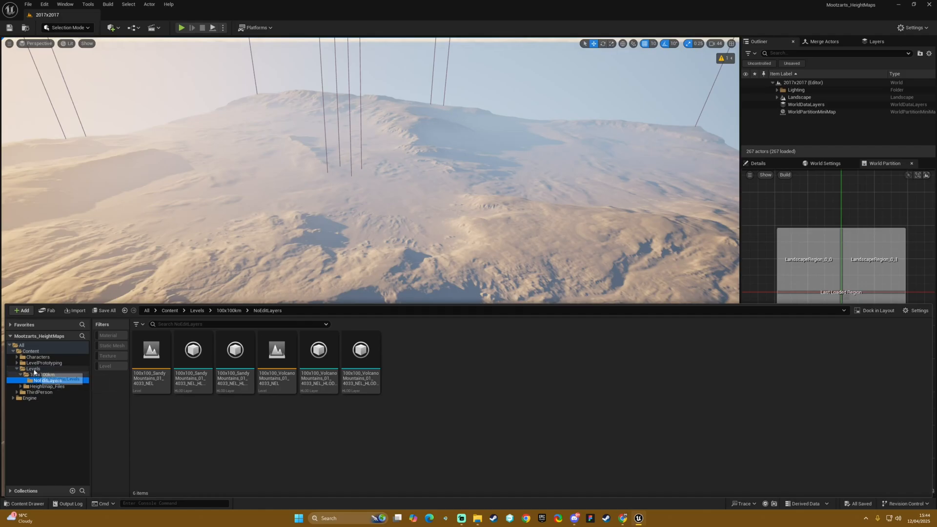
left_click(197, 310)
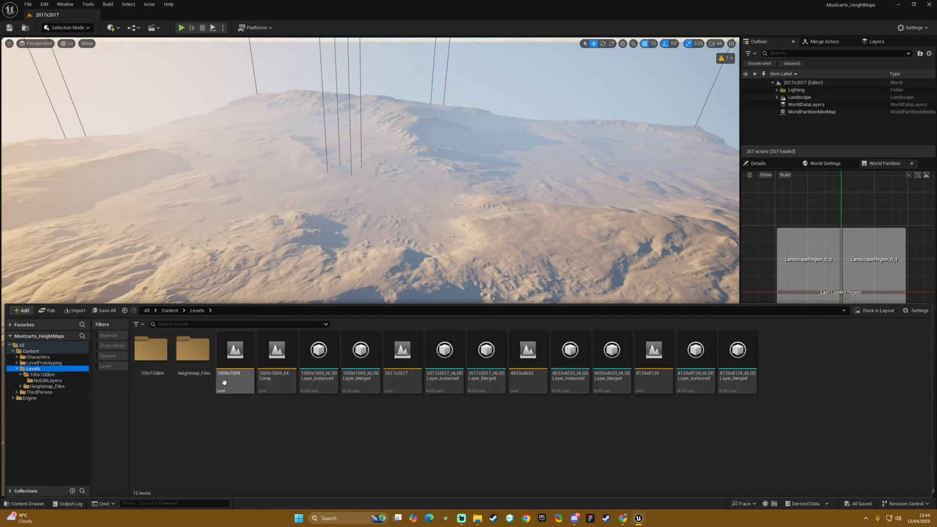
mouse_move(197, 360)
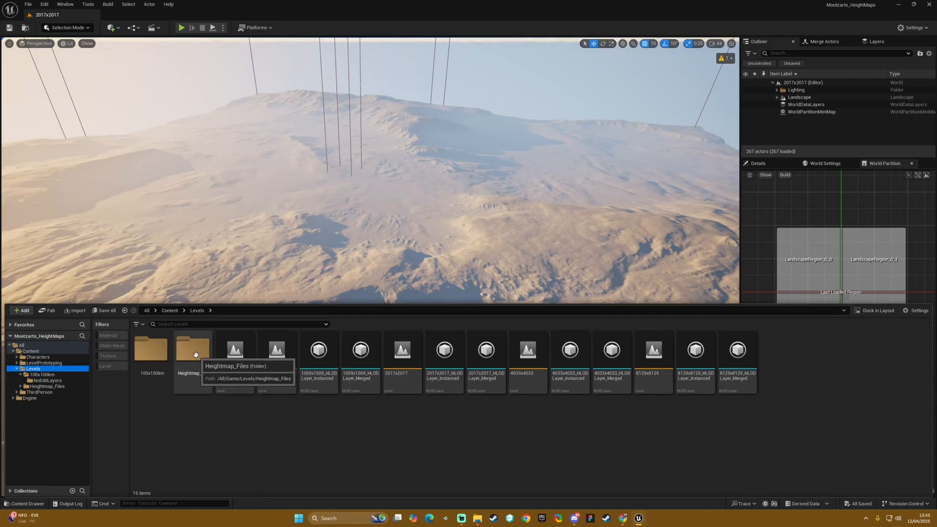
double_click(194, 349)
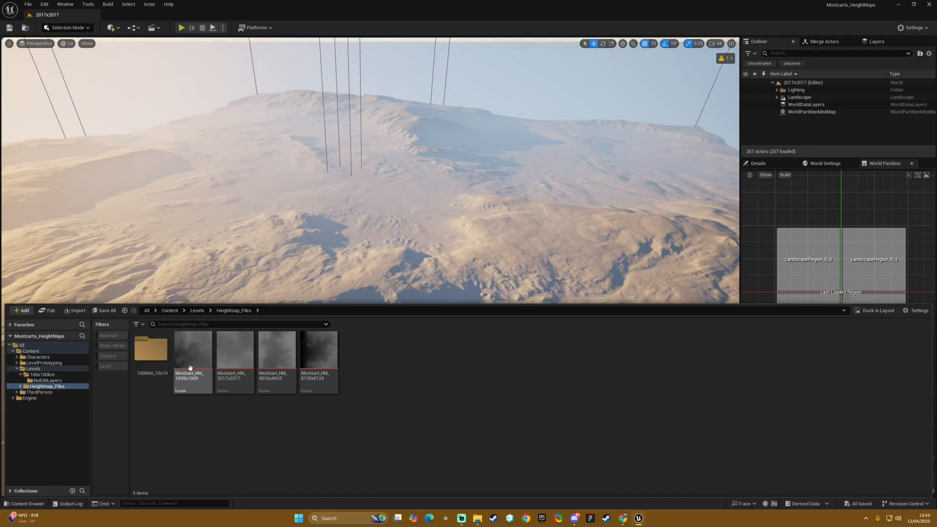
Step: Compare the 1009, 2017 and 4033 textures in 10000m_10x10 and select VolcanoMountains_01_2017
left_click(192, 362)
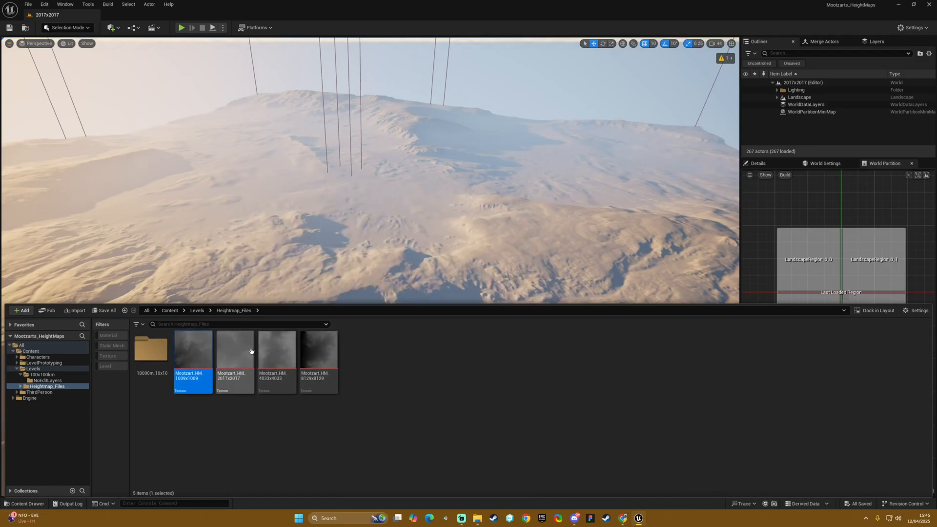
mouse_move(348, 360)
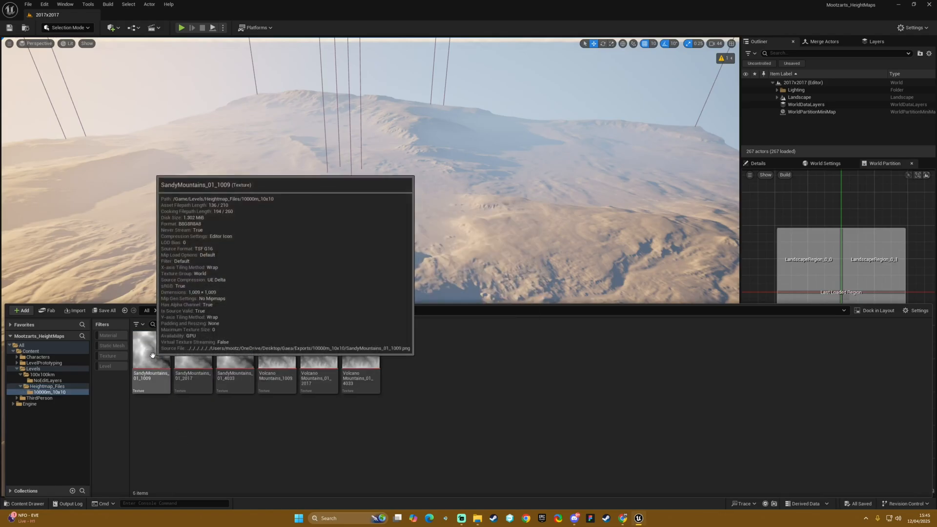
mouse_move(396, 368)
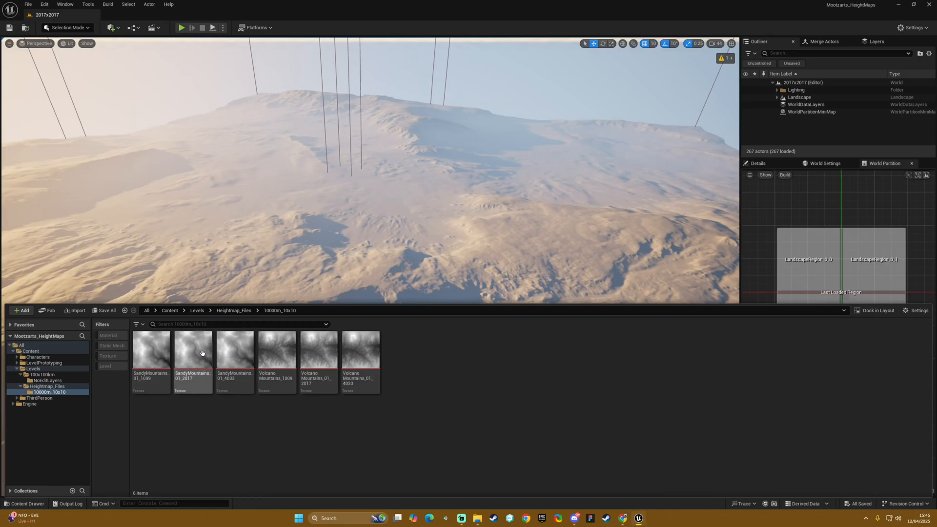
mouse_move(189, 363)
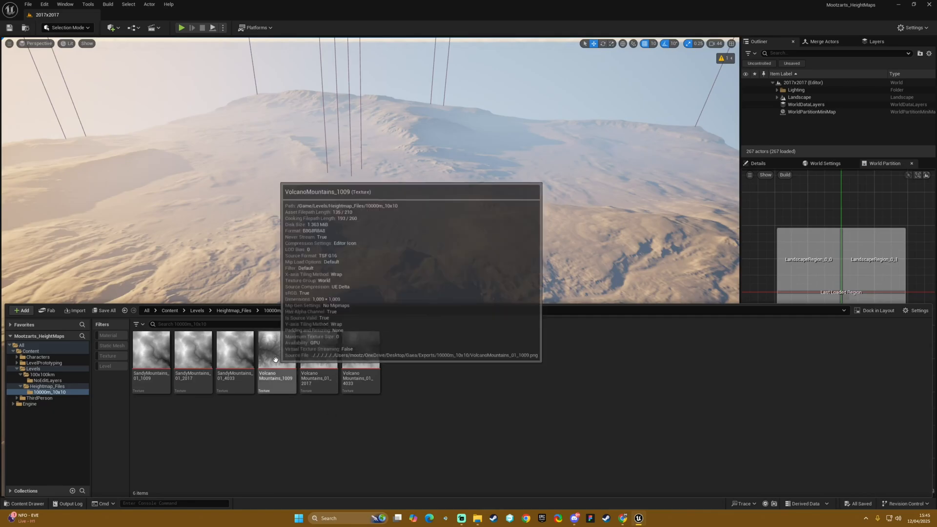
mouse_move(241, 363)
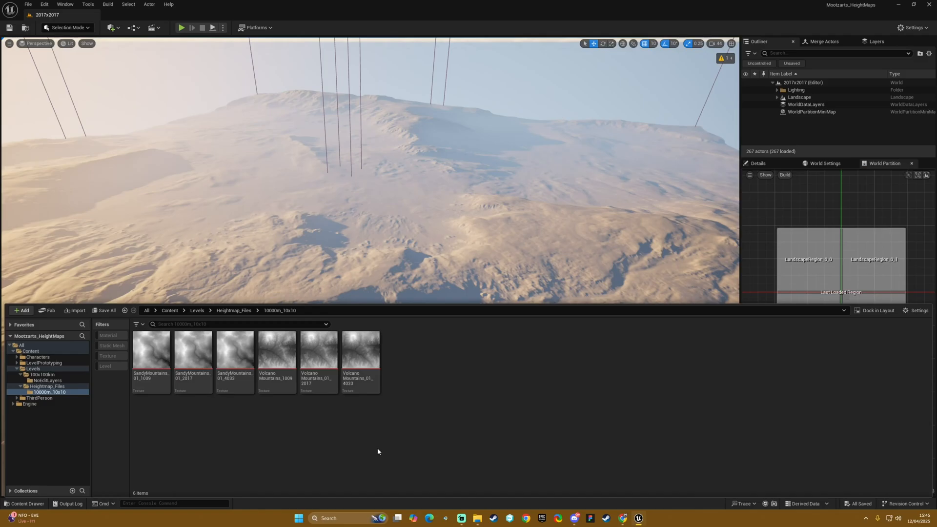
mouse_move(312, 367)
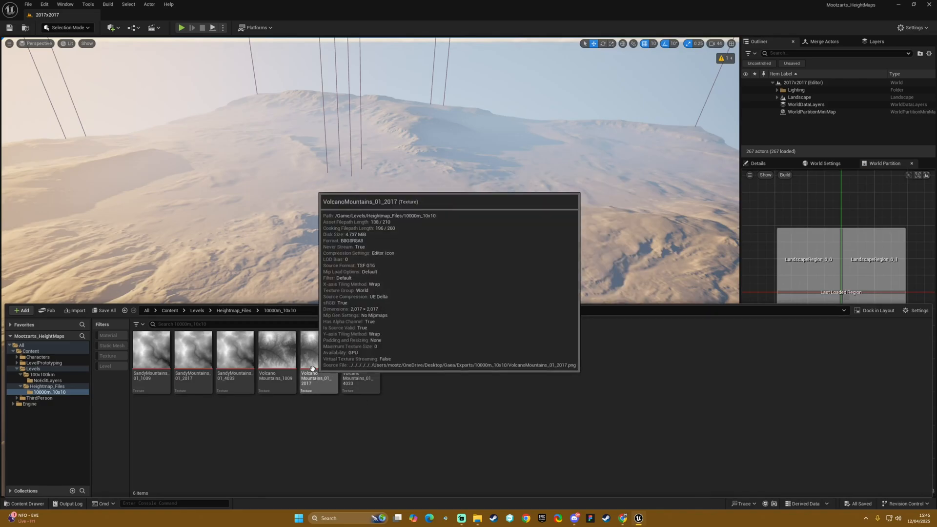
mouse_move(441, 421)
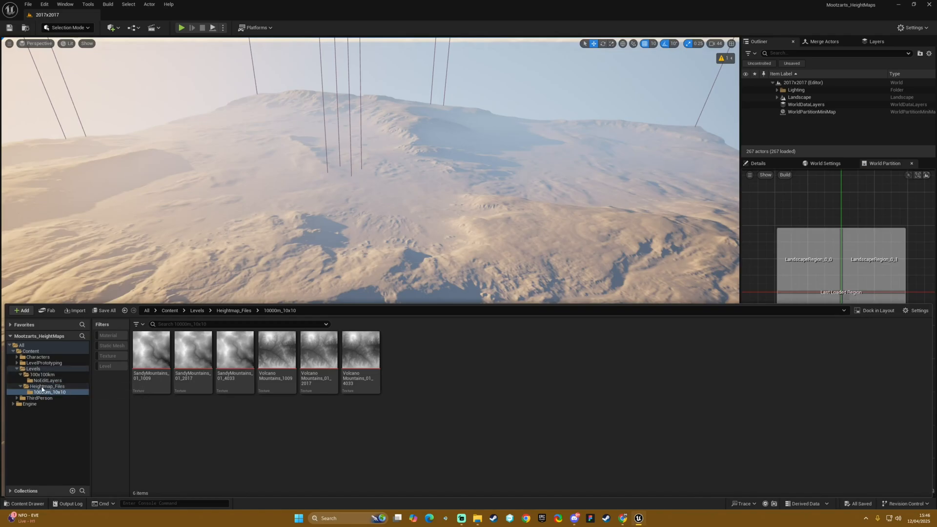
left_click(43, 386)
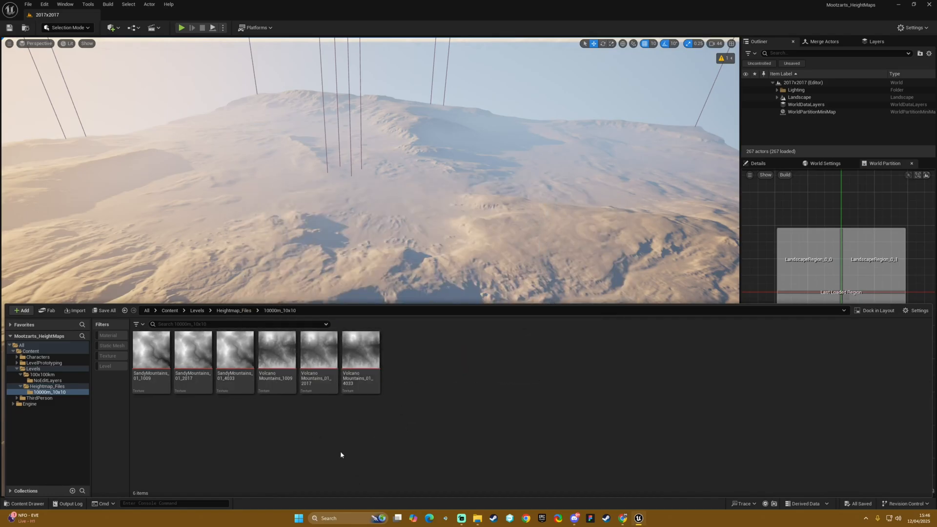
left_click(318, 355)
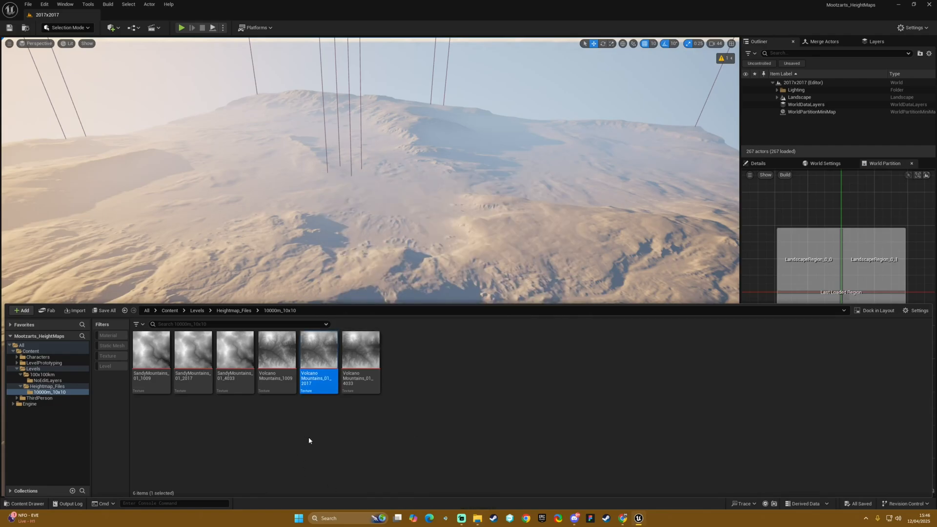
mouse_move(321, 351)
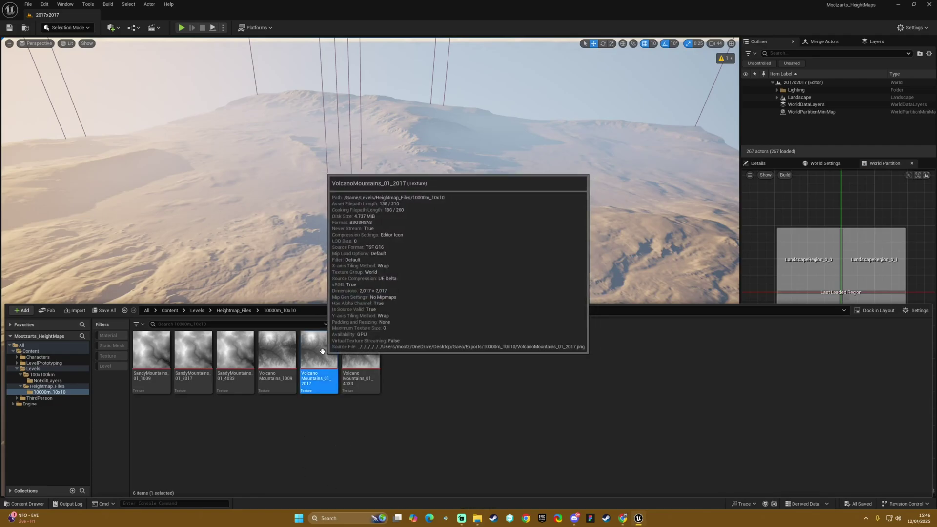
Step: Export VolcanoMountains_01_2017 through Asset Actions > Export as a PNG saved to Downloads
right_click(318, 362)
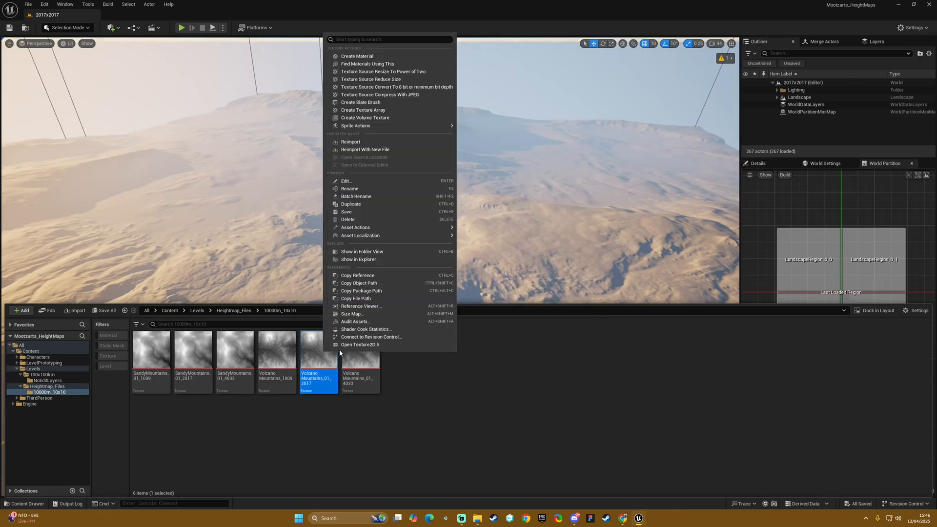
mouse_move(375, 235)
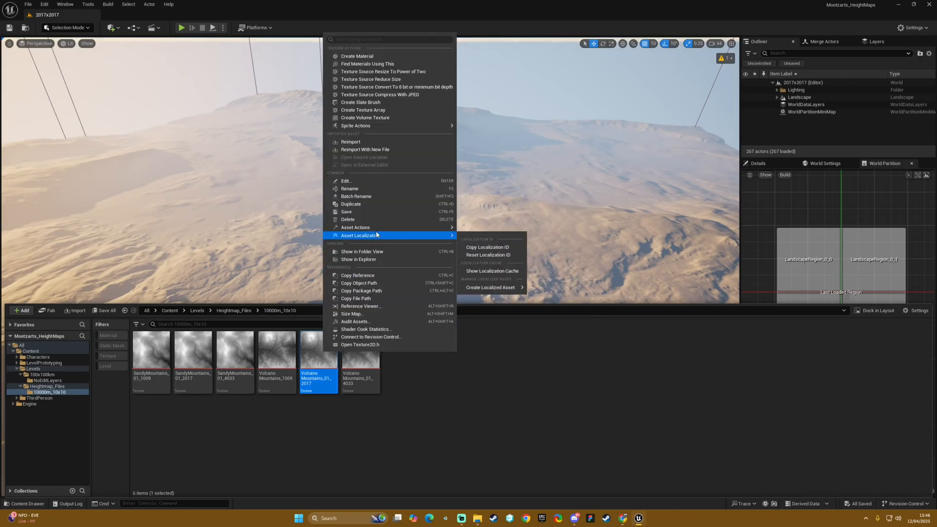
mouse_move(377, 227)
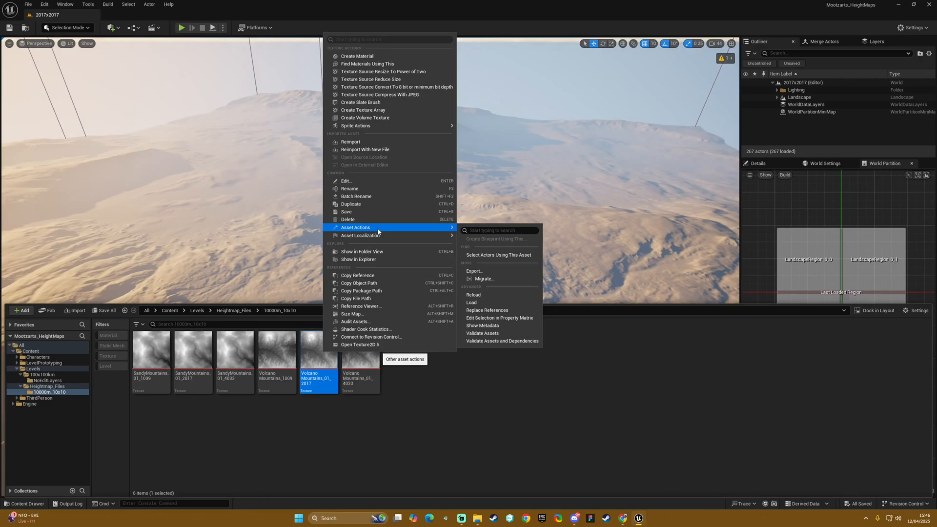
mouse_move(474, 271)
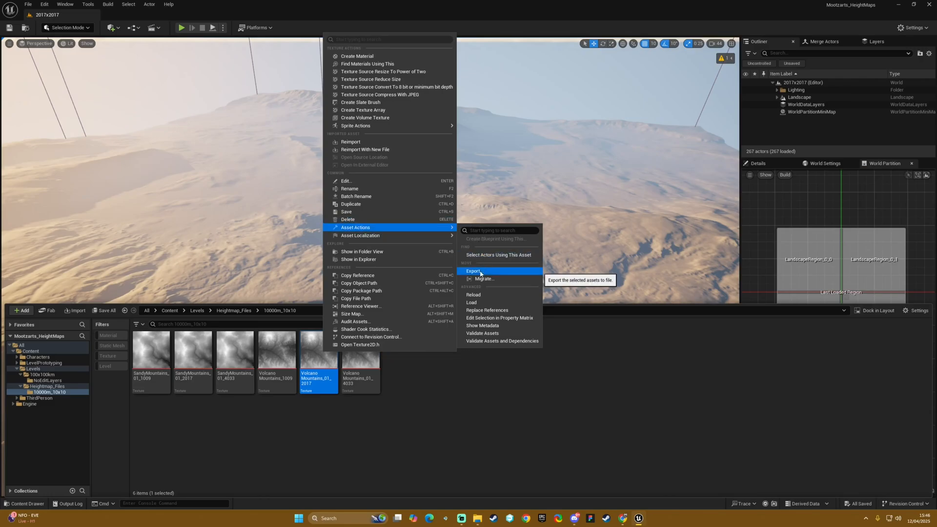
left_click(472, 271)
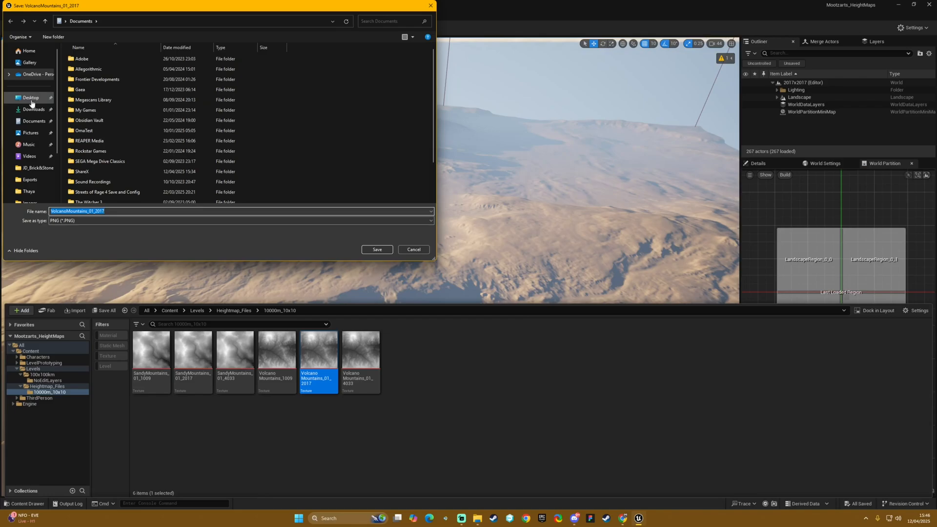
left_click(32, 108)
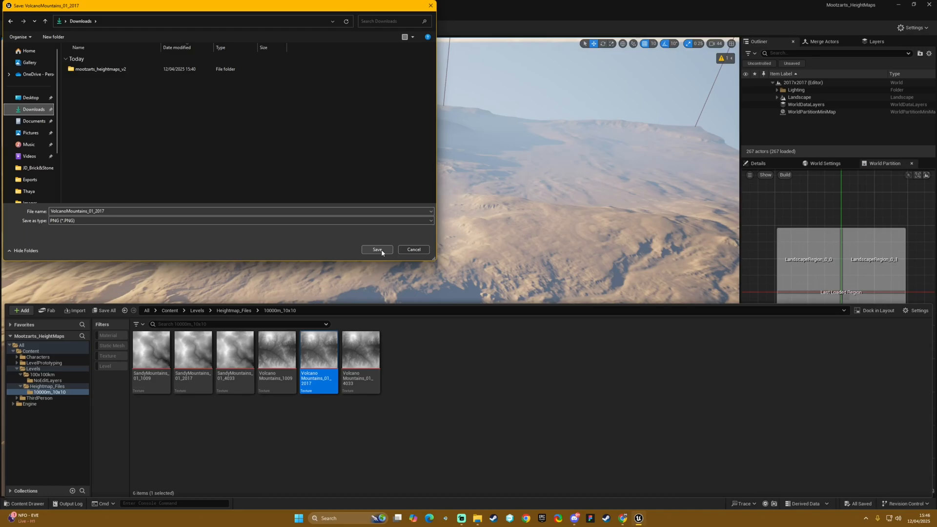
left_click(377, 250)
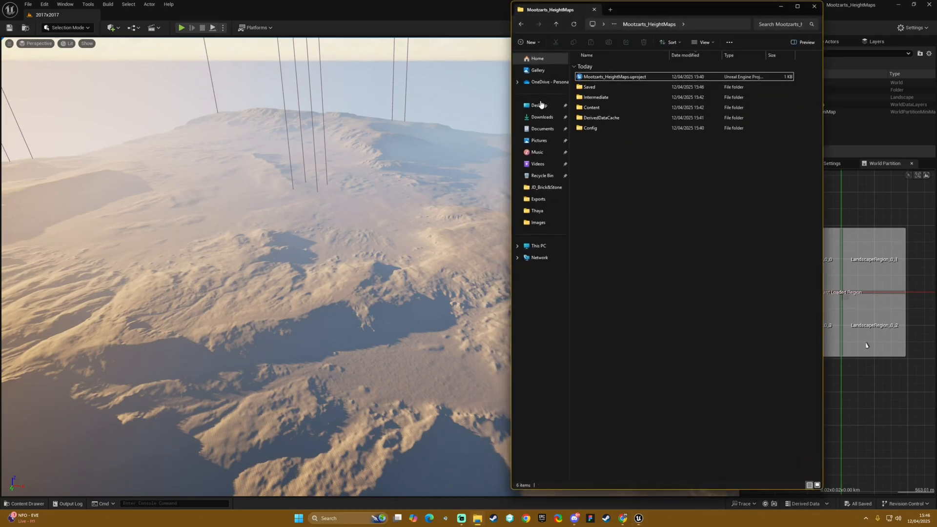
Step: Open Downloads and select the exported 5.19 MB VolcanoMountains_01_2017.PNG
left_click(542, 117)
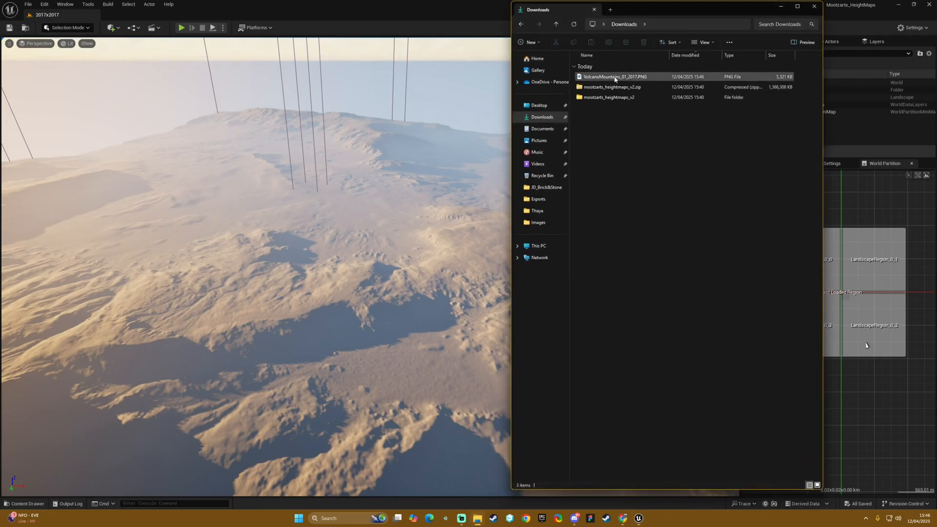
left_click(615, 76)
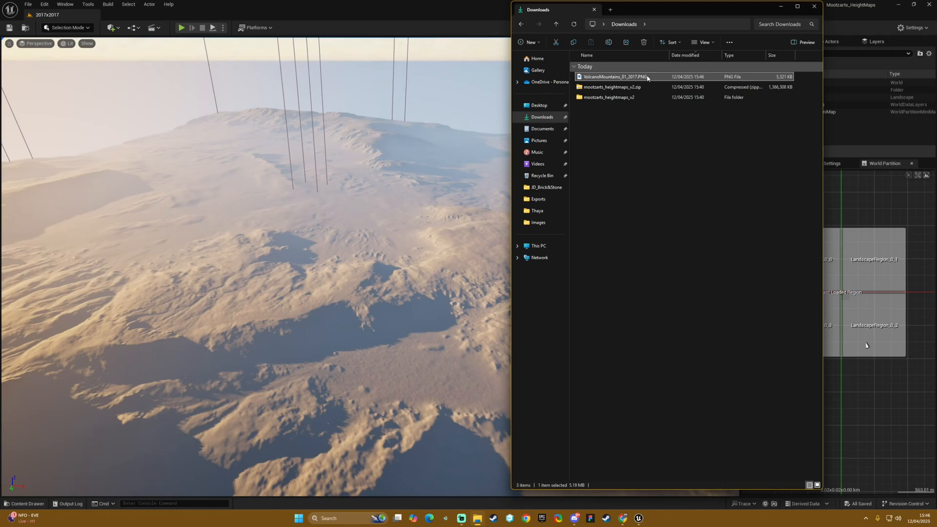
mouse_move(646, 78)
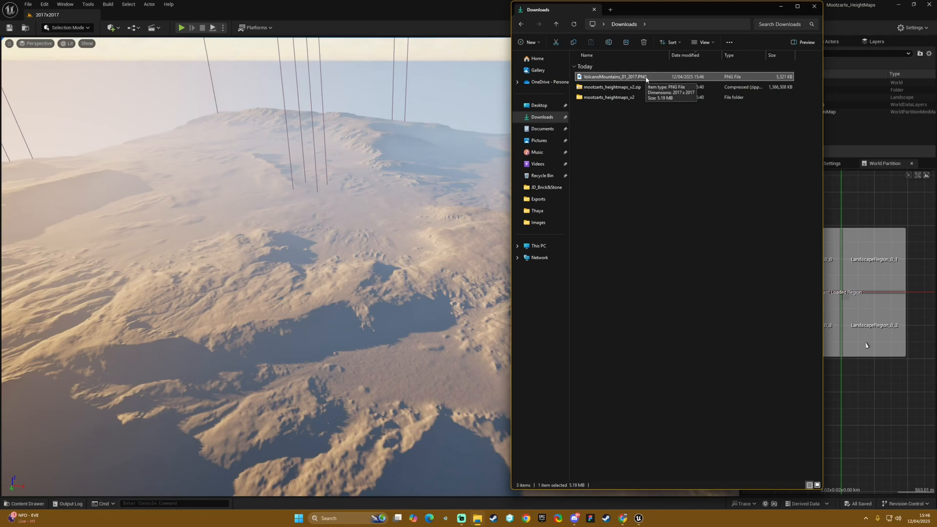
mouse_move(622, 83)
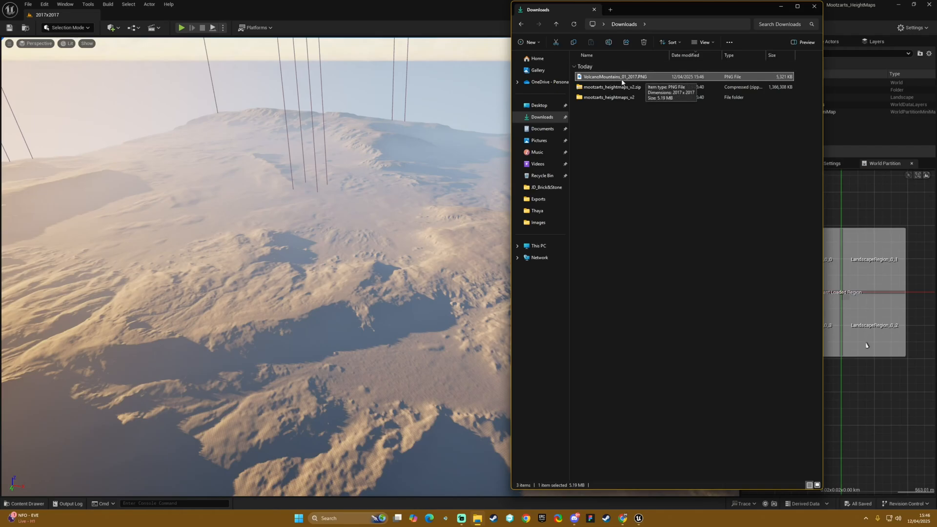
mouse_move(708, 291)
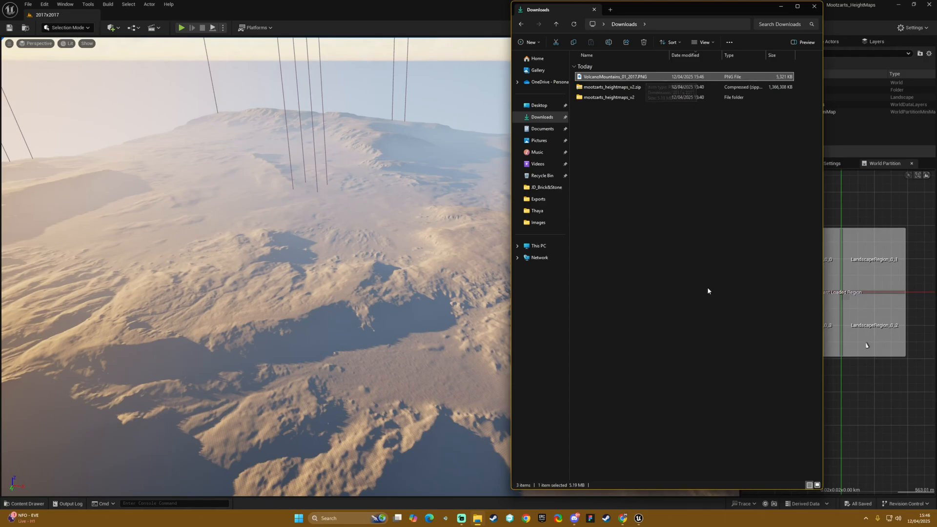
mouse_move(619, 211)
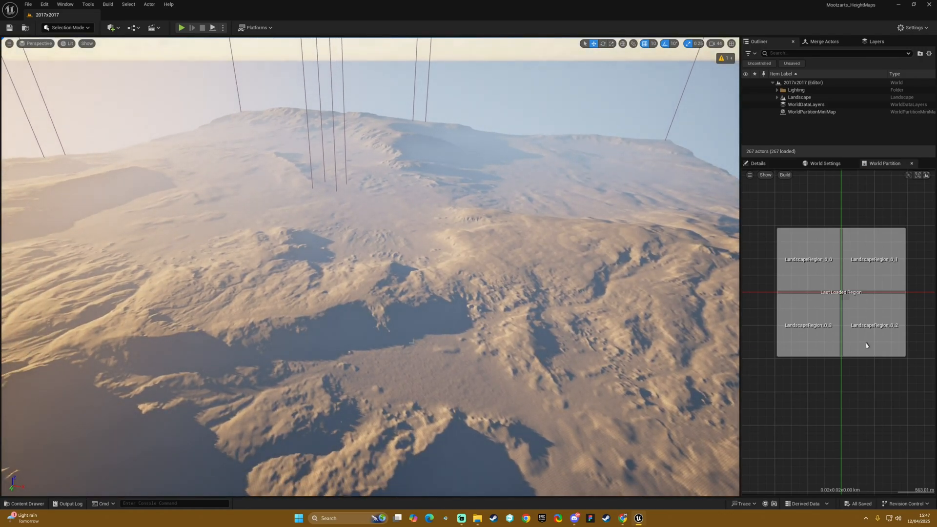
Step: Open the Content Drawer, start Play, and control the third-person character across the desert terrain
left_click(24, 503)
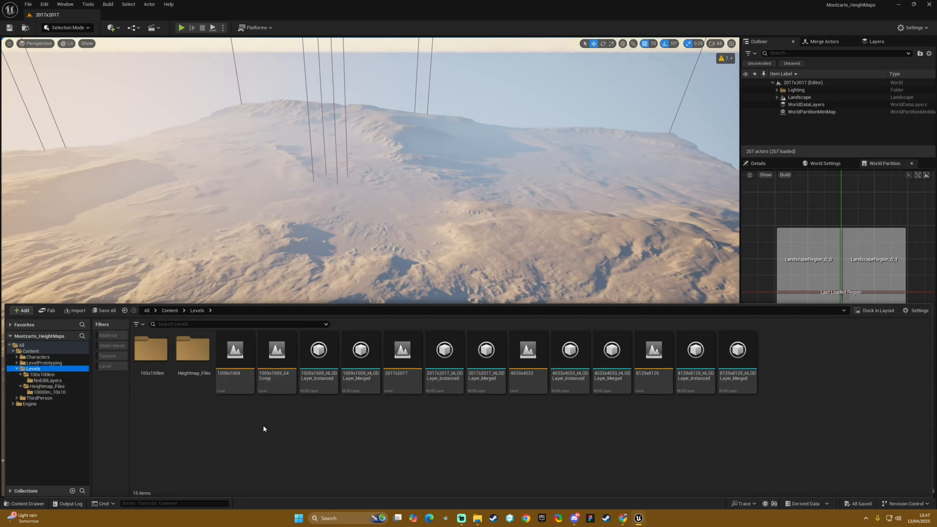
mouse_move(266, 430)
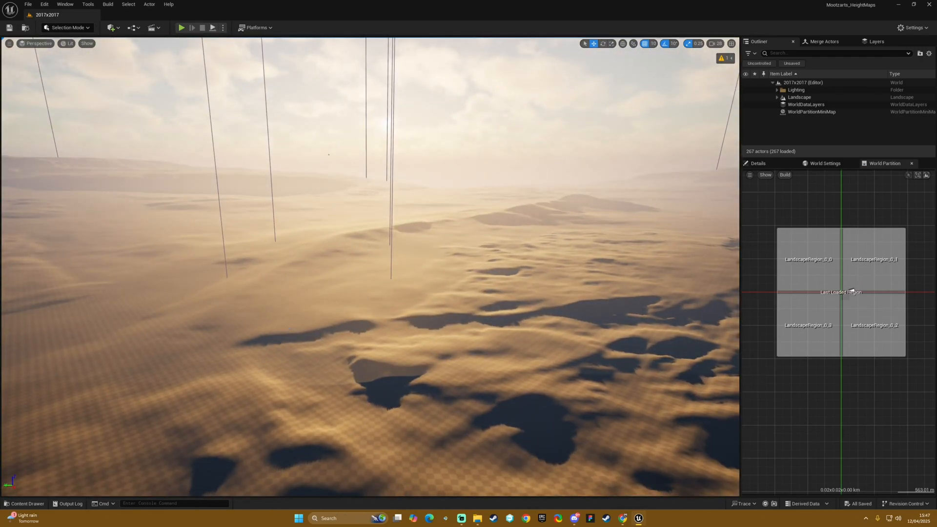
left_click(181, 28)
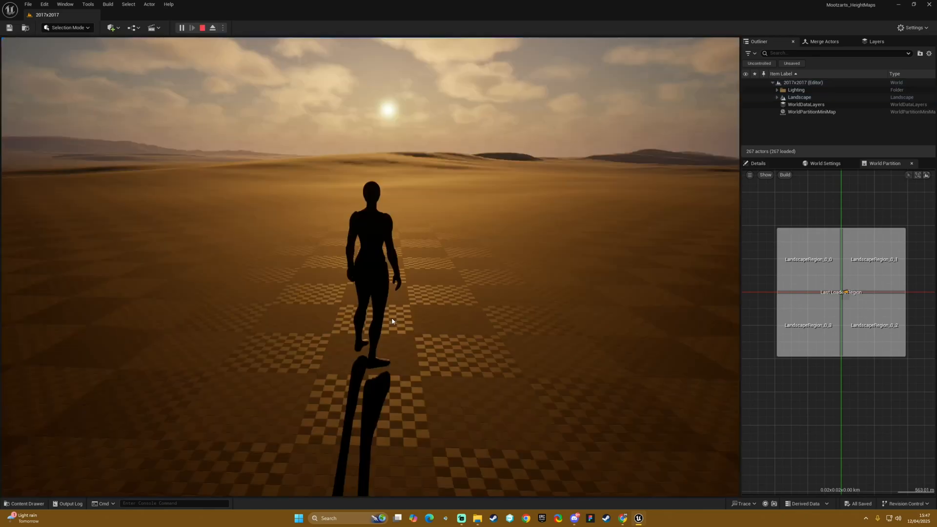
left_click(191, 28)
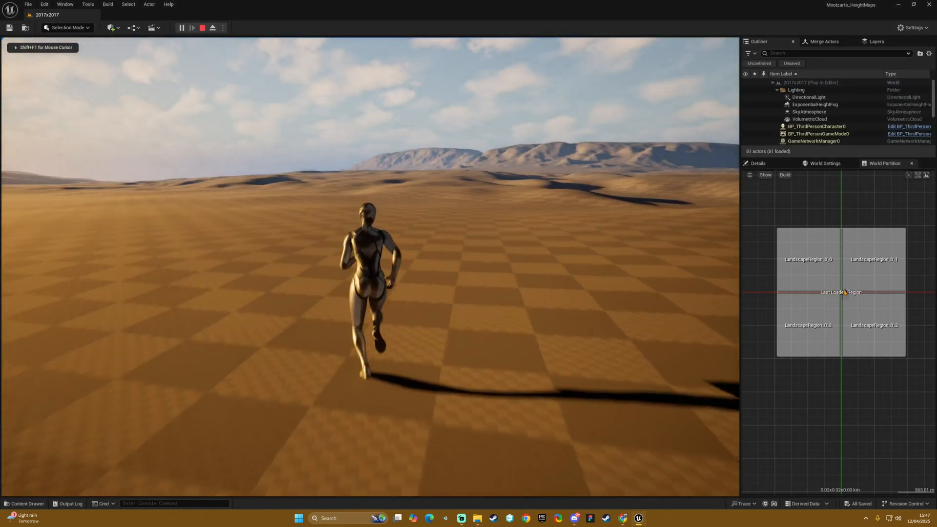